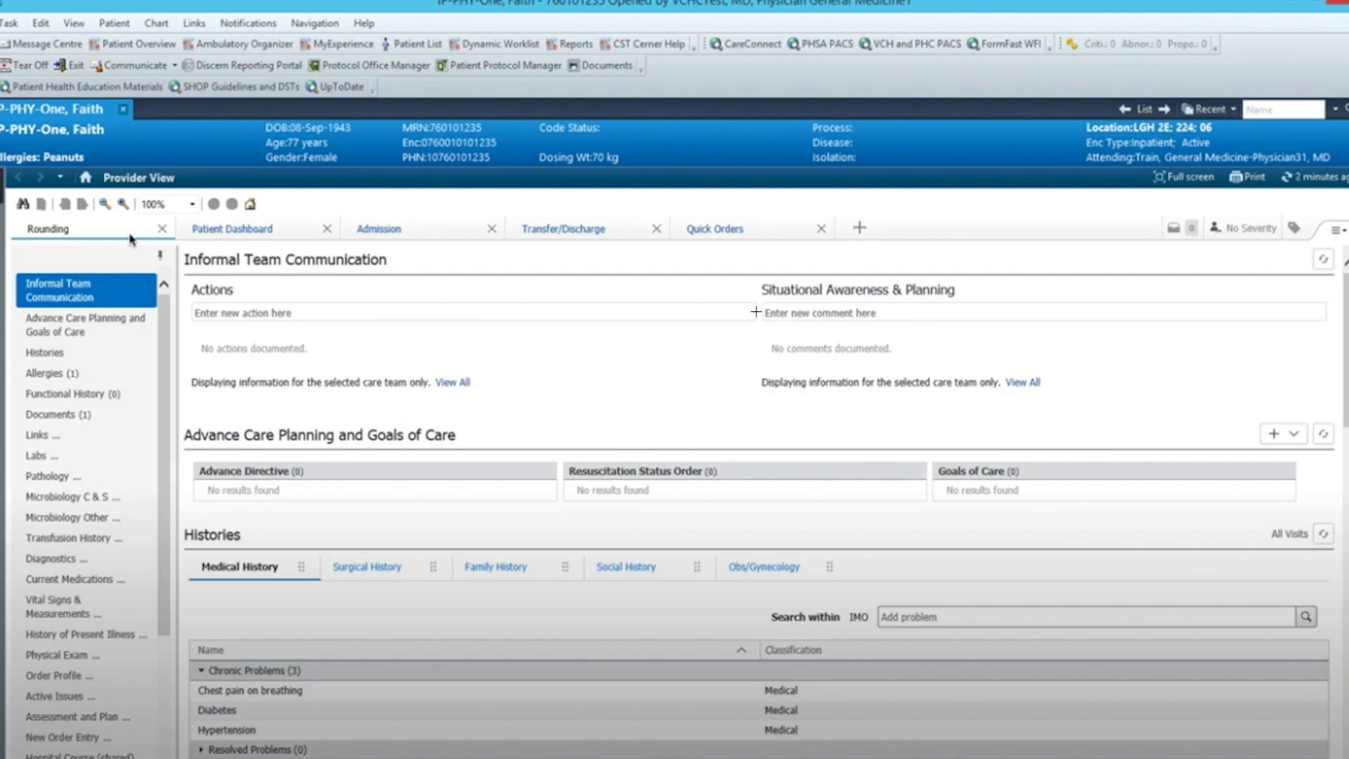
mouse_move(1000, 531)
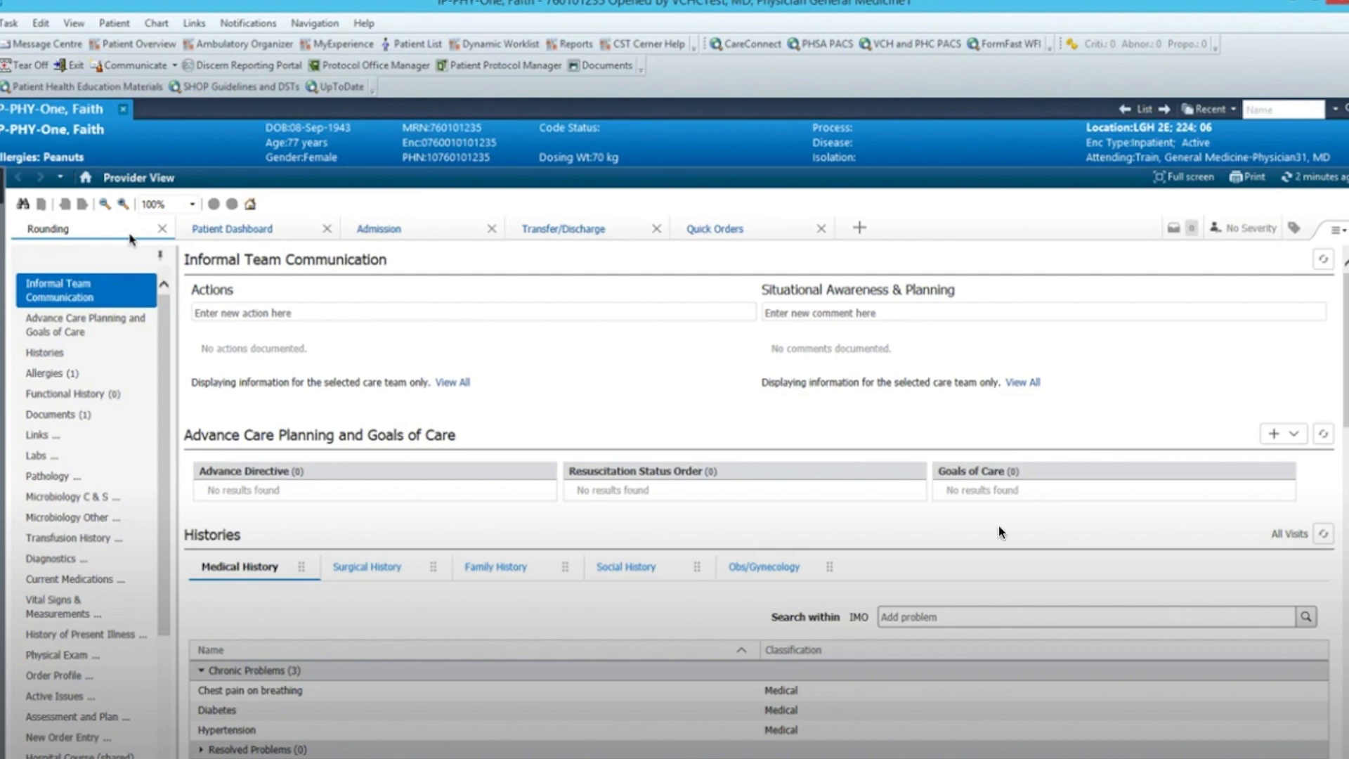
mouse_move(90, 701)
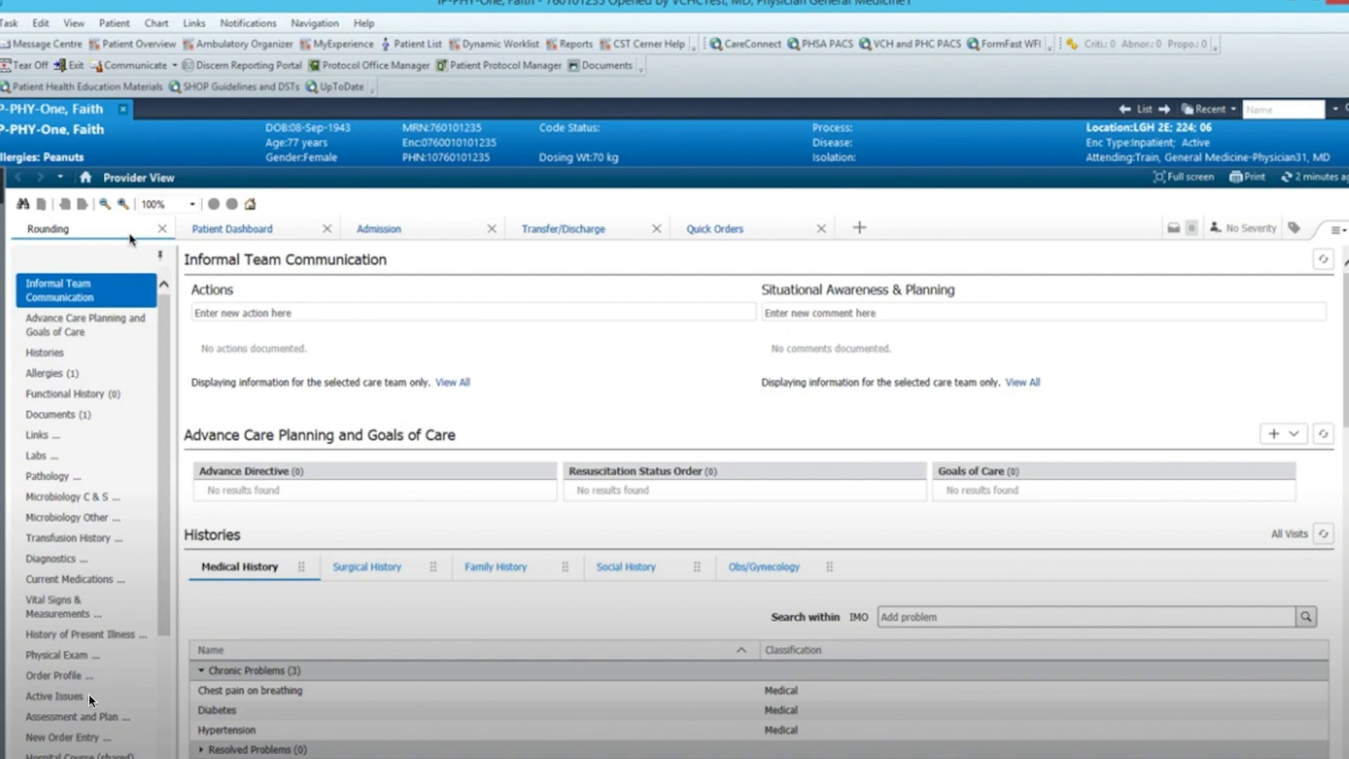
mouse_move(92, 641)
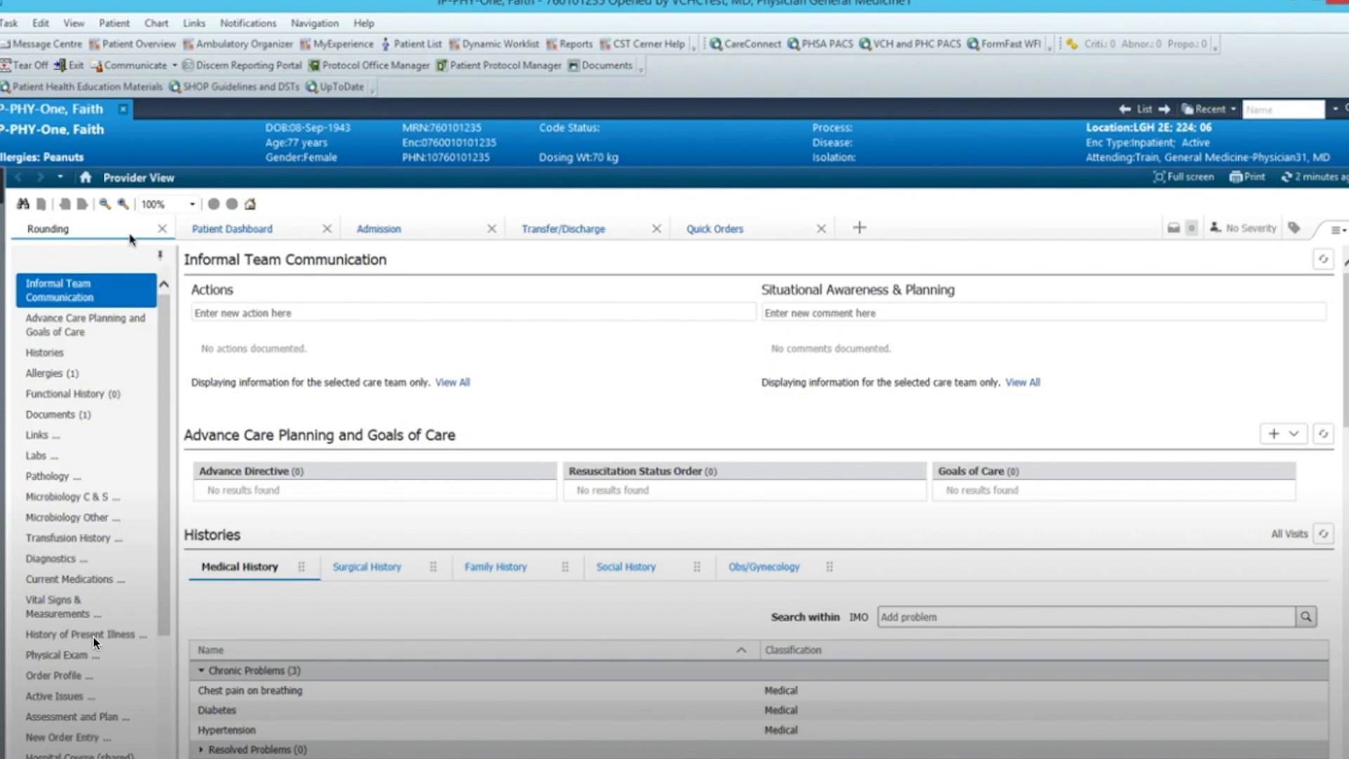
mouse_move(95, 644)
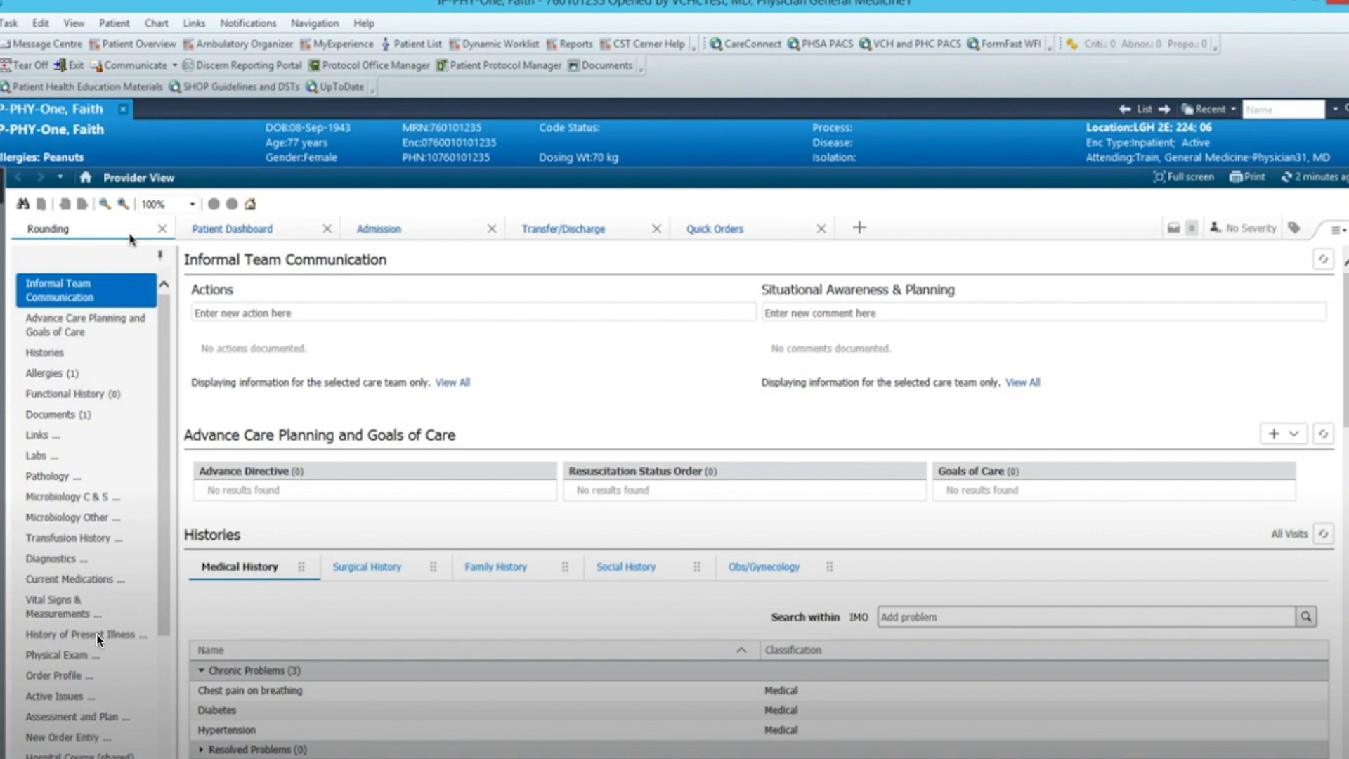
mouse_move(493, 216)
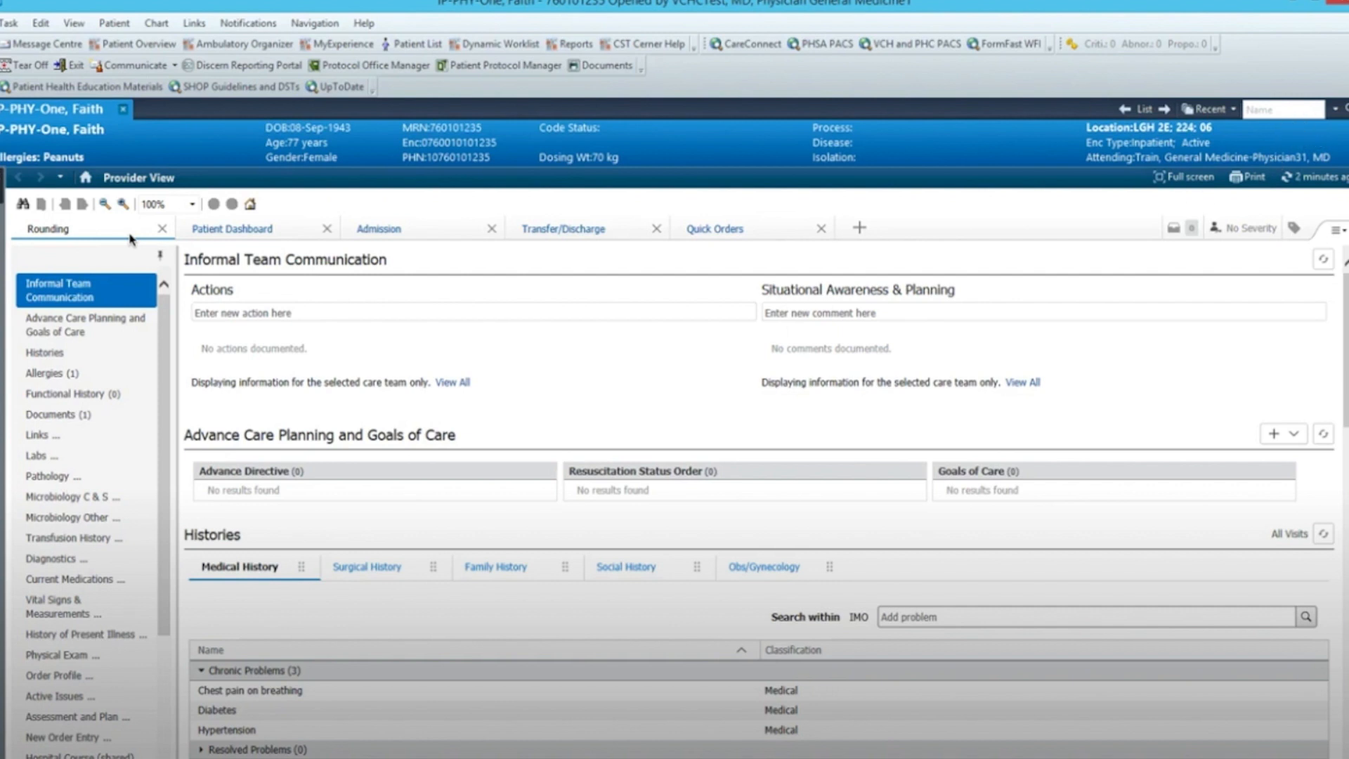
Step: Bring the Rounding page back to the top, showing Informal Team Communication, Advance Care Planning and Histories
click(77, 717)
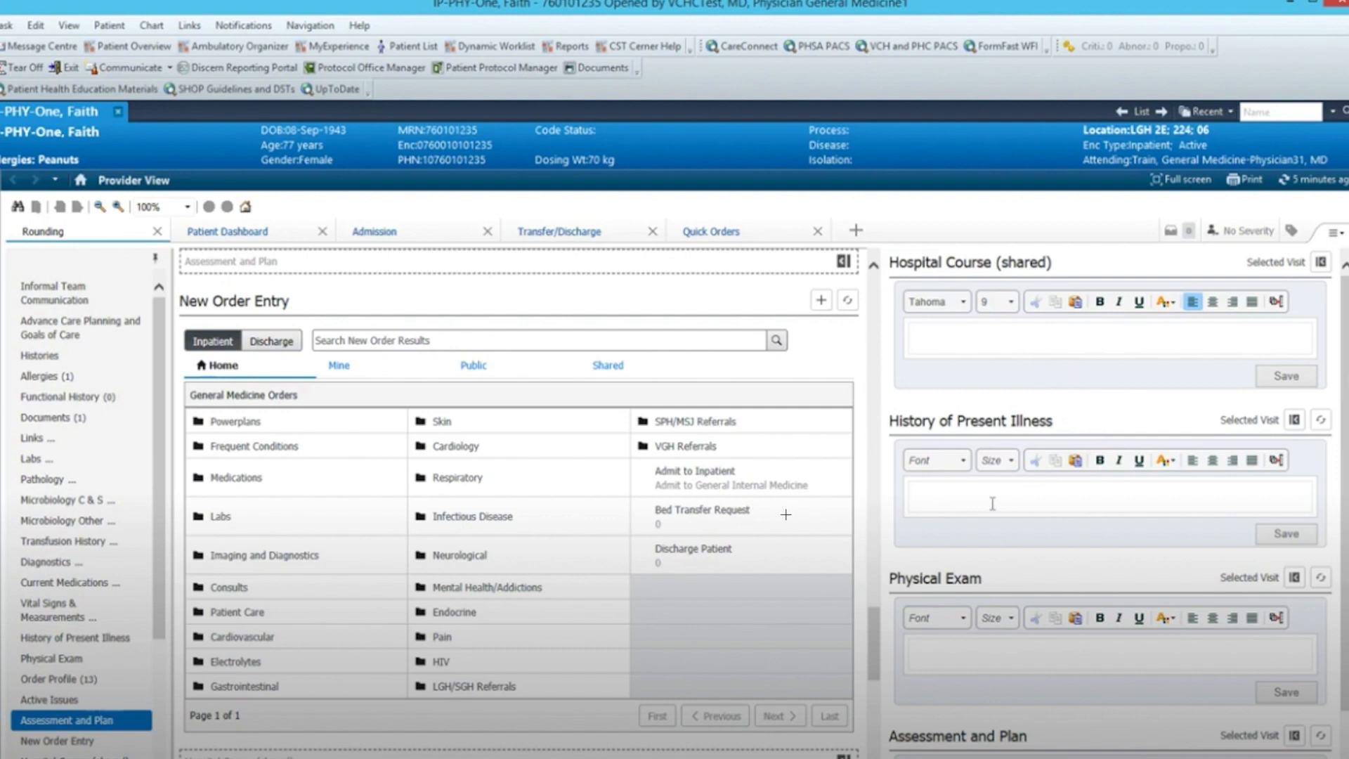
mouse_move(973, 375)
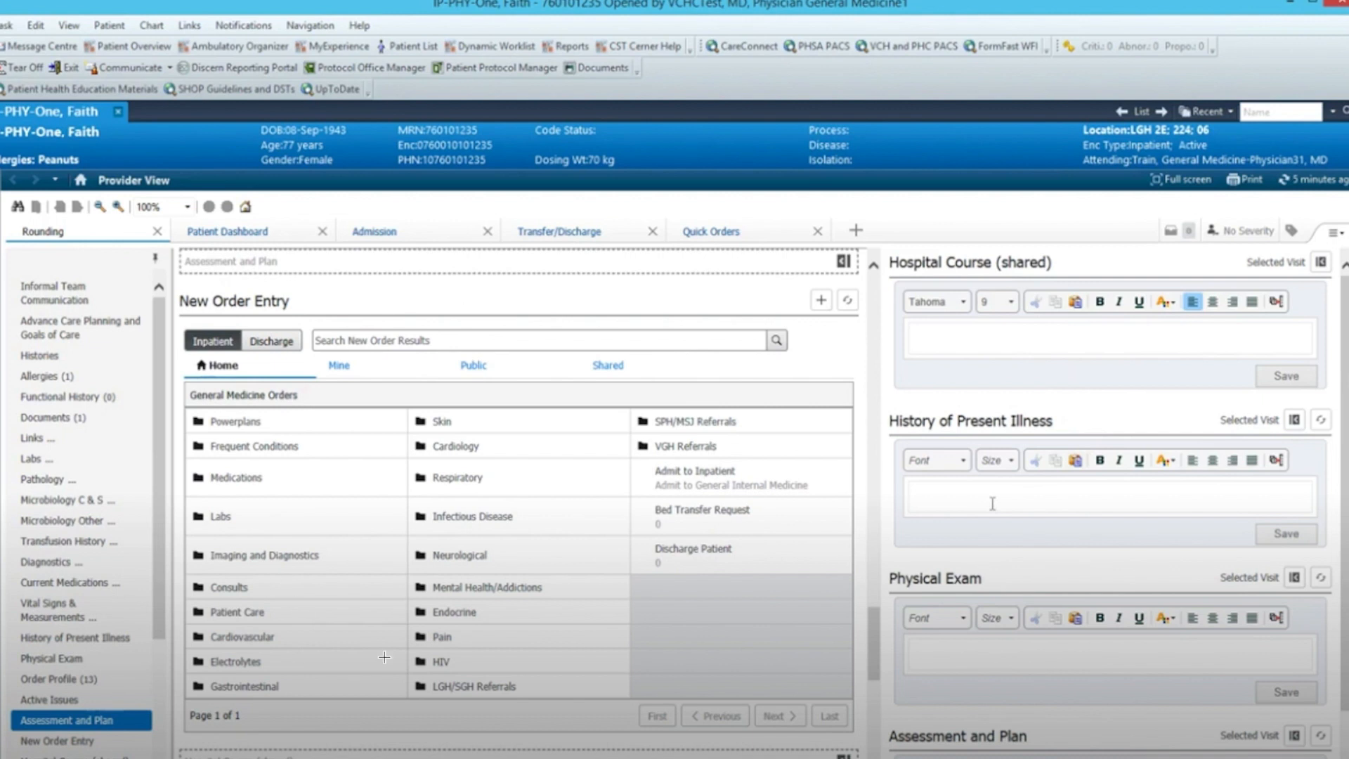
click(77, 268)
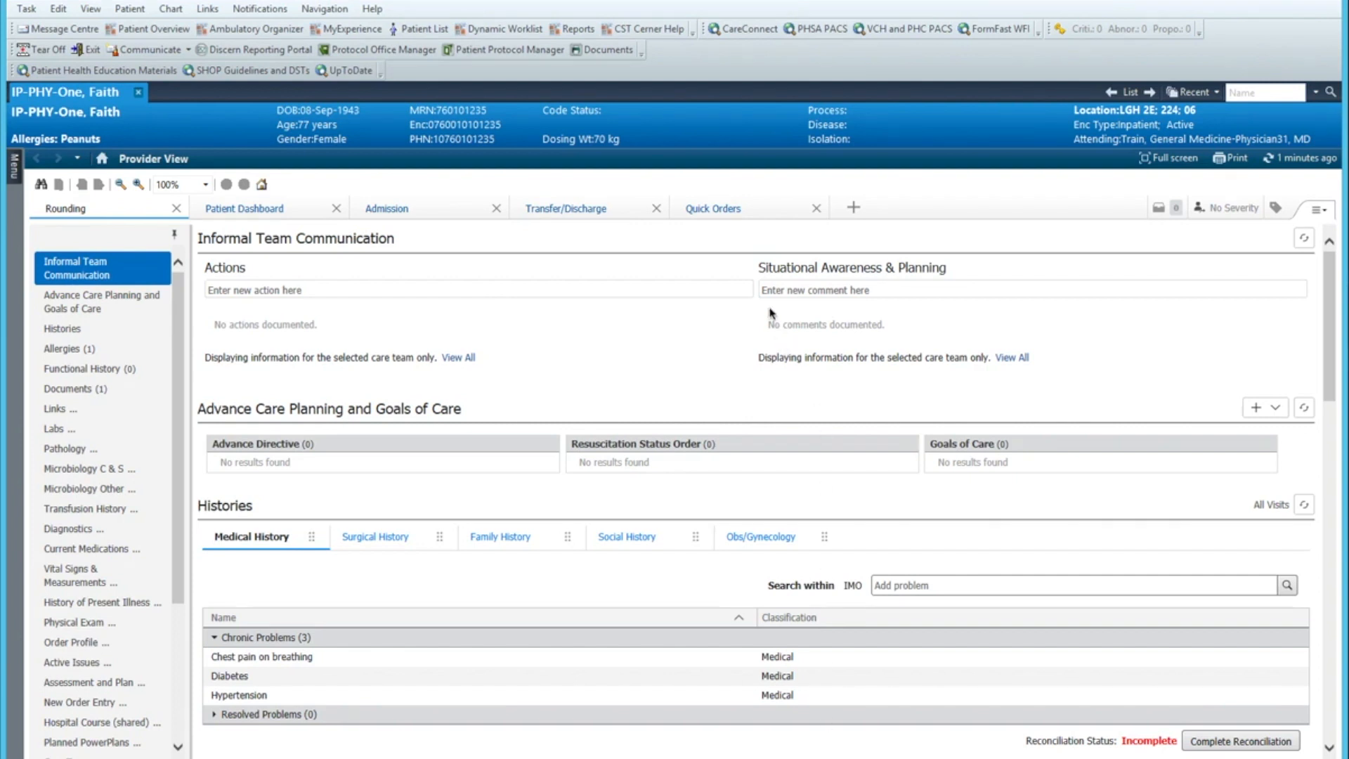
mouse_move(373, 234)
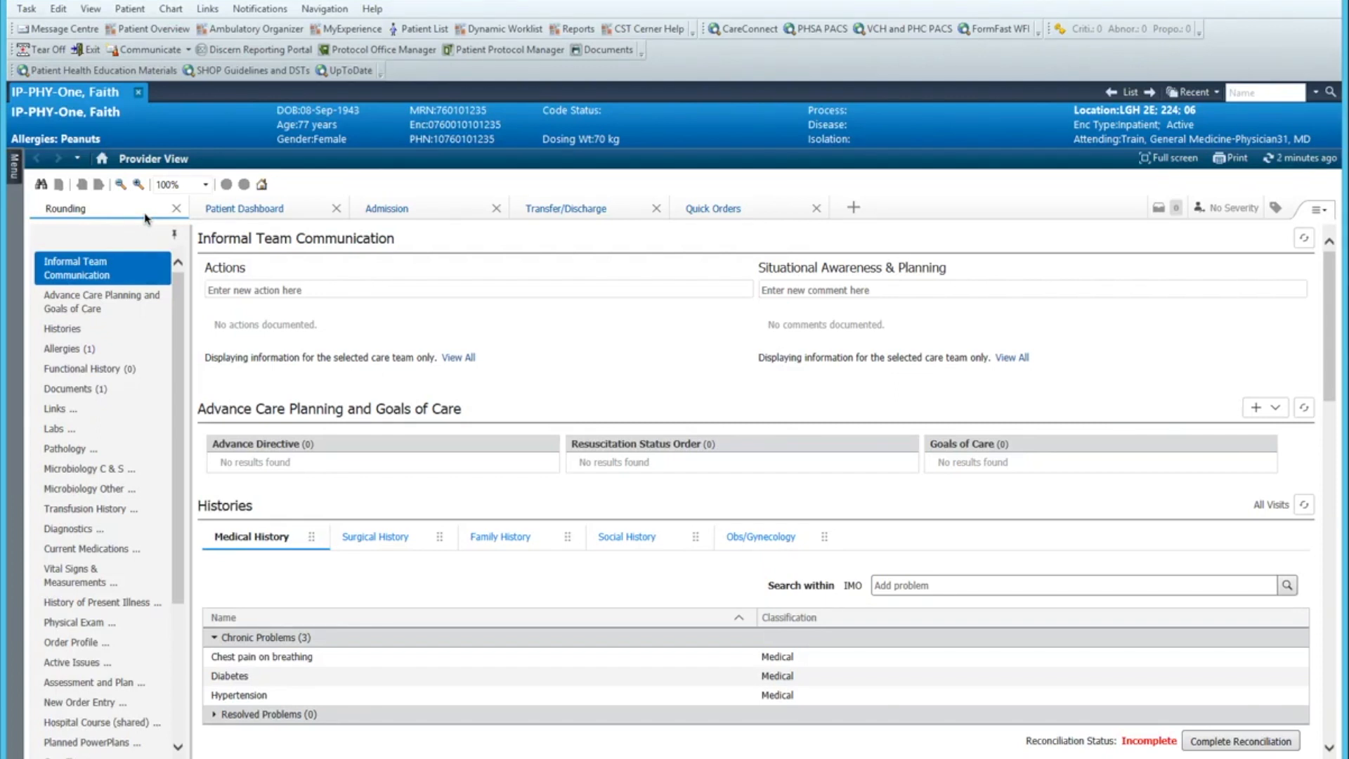
mouse_move(117, 318)
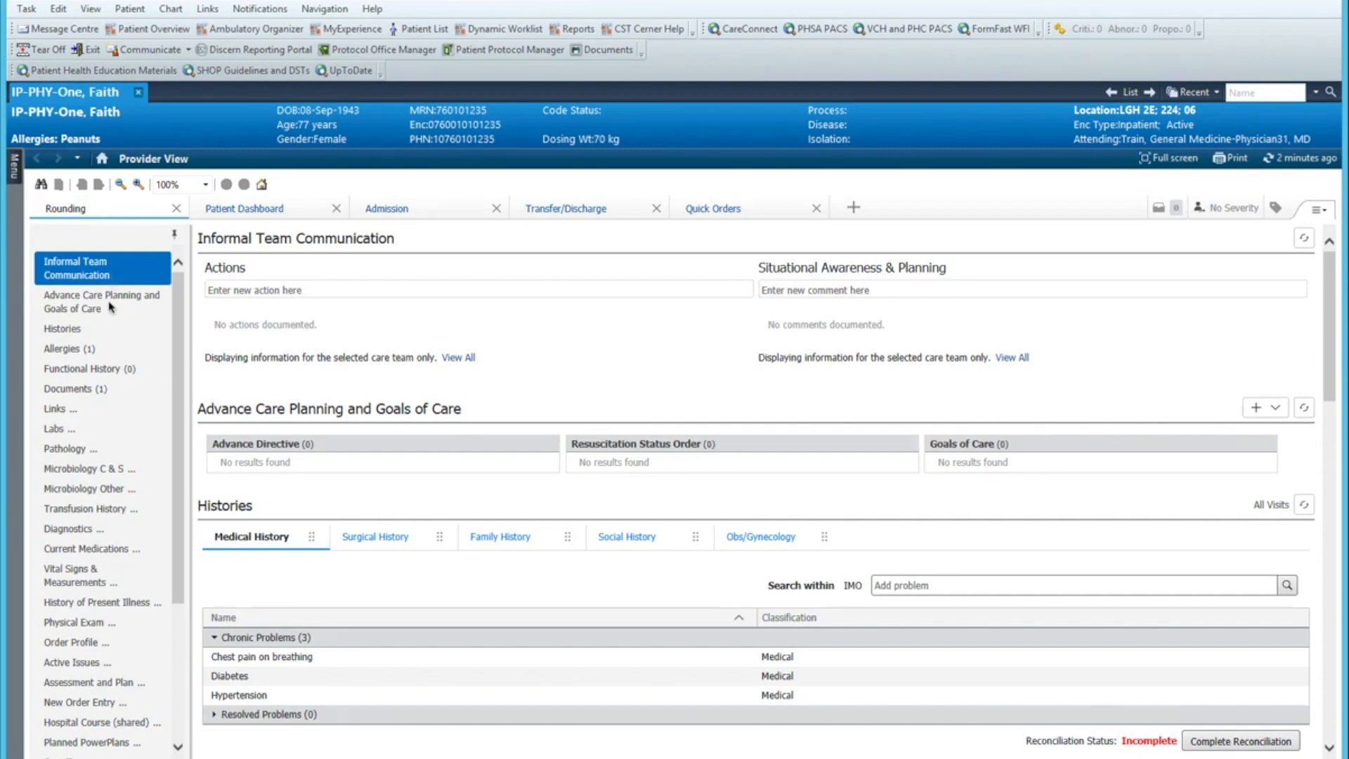
mouse_move(99, 576)
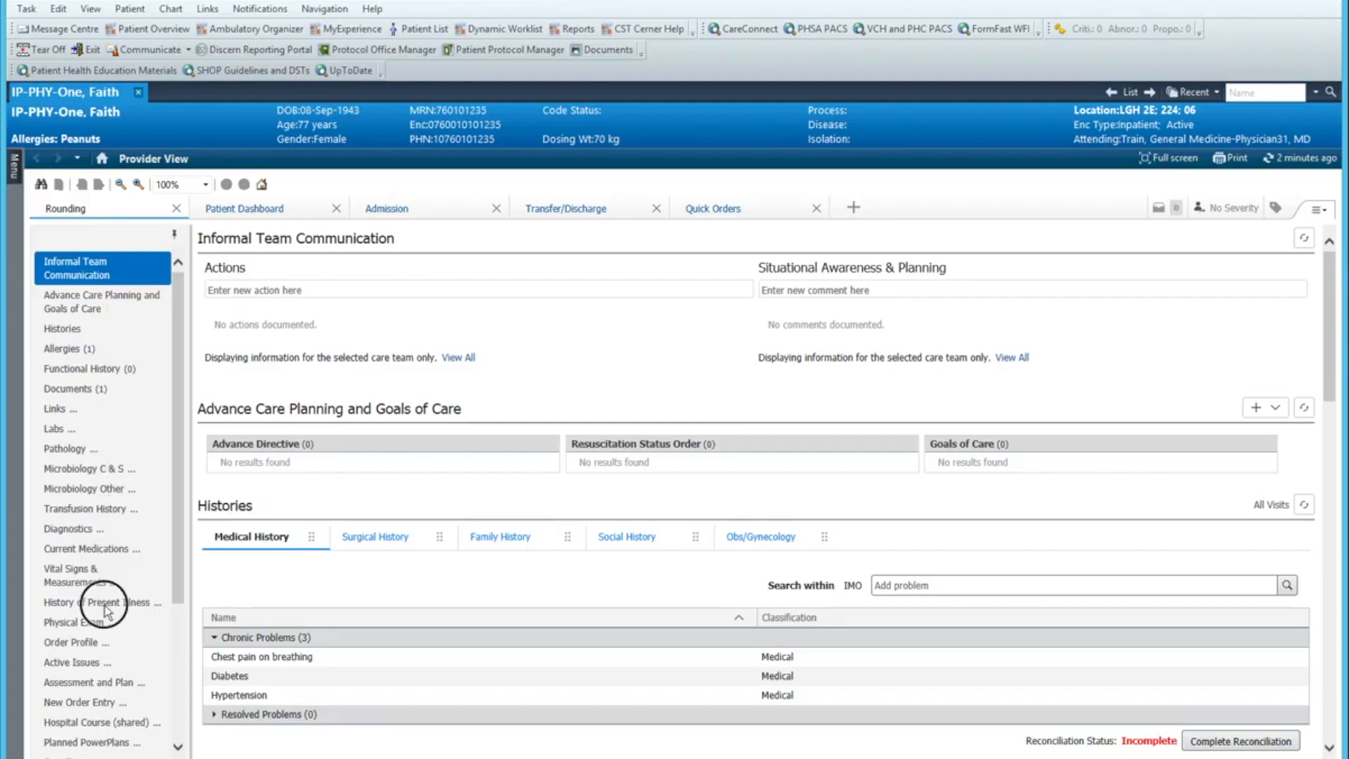
Step: Jump to the History of Present Illness component on the Rounding tab
click(101, 602)
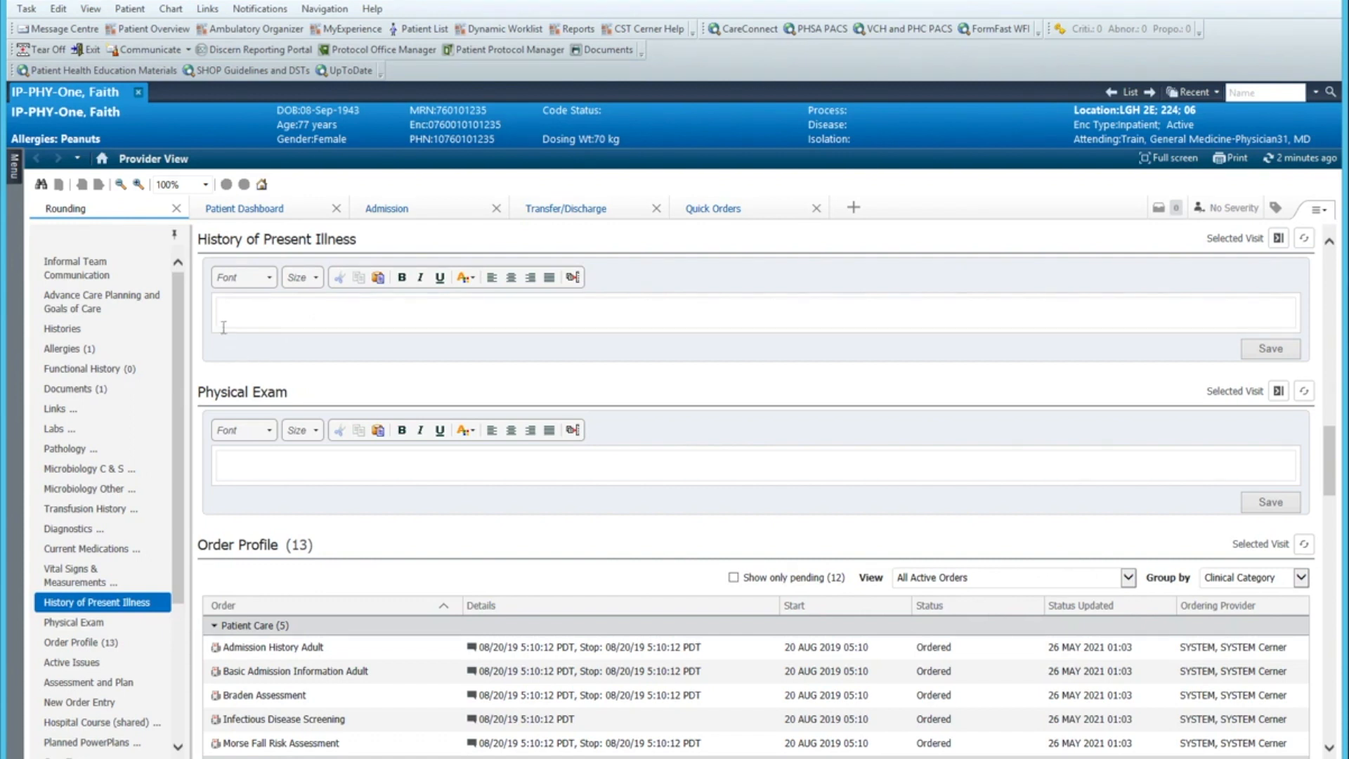
mouse_move(239, 359)
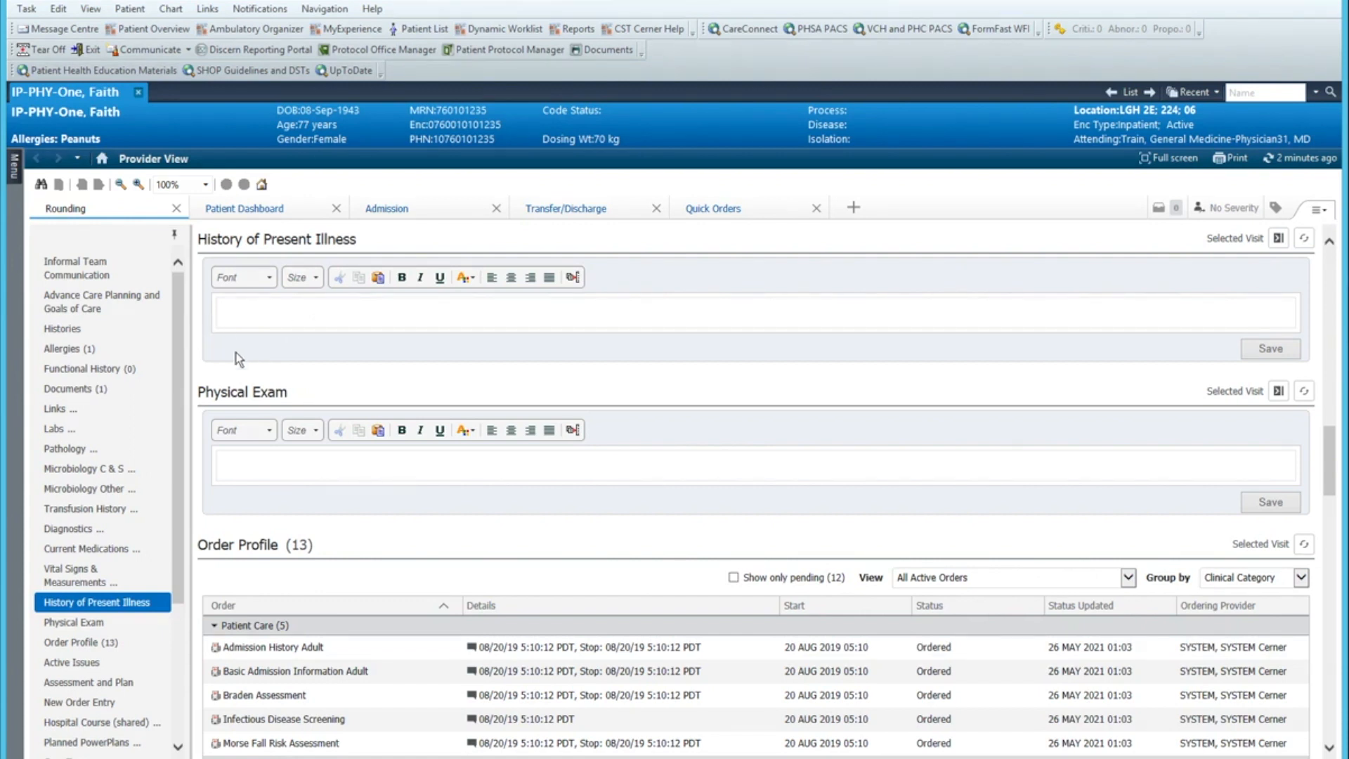
mouse_move(491, 355)
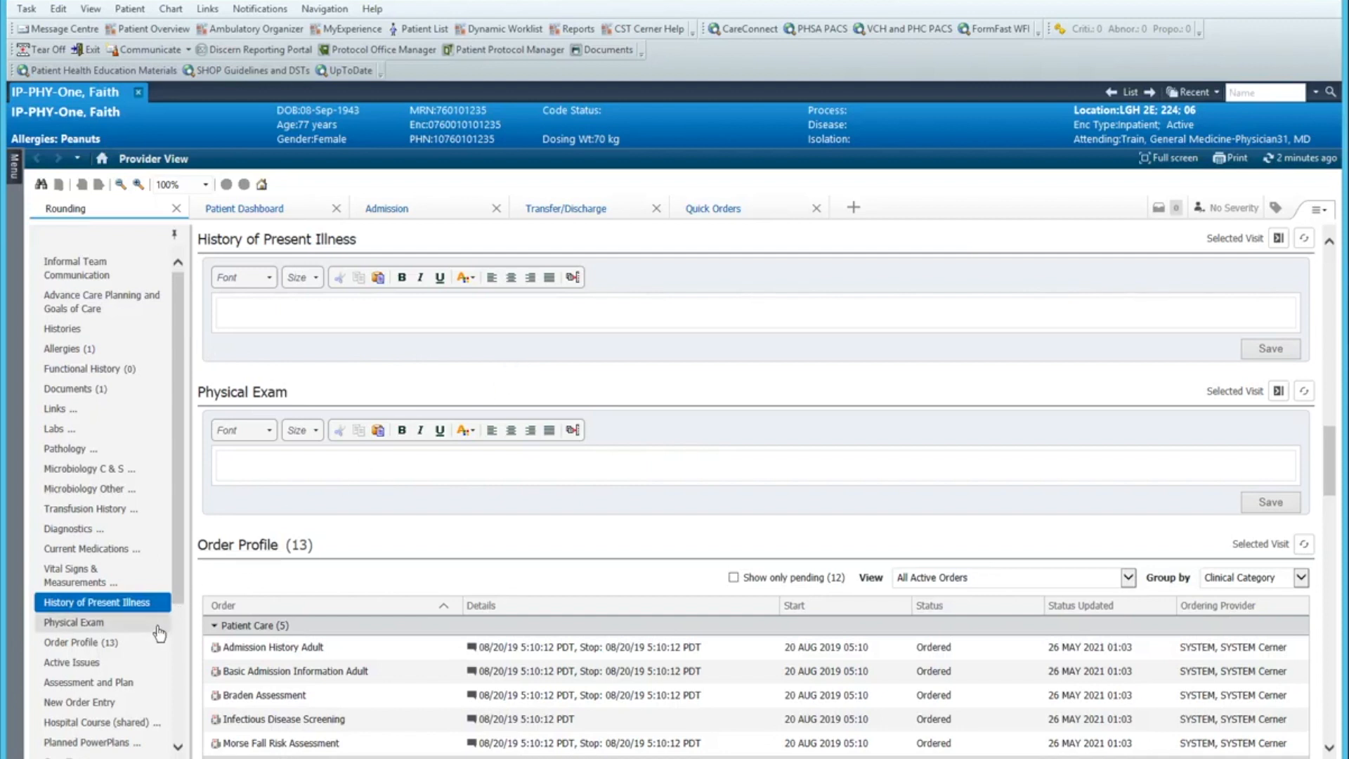
mouse_move(767, 220)
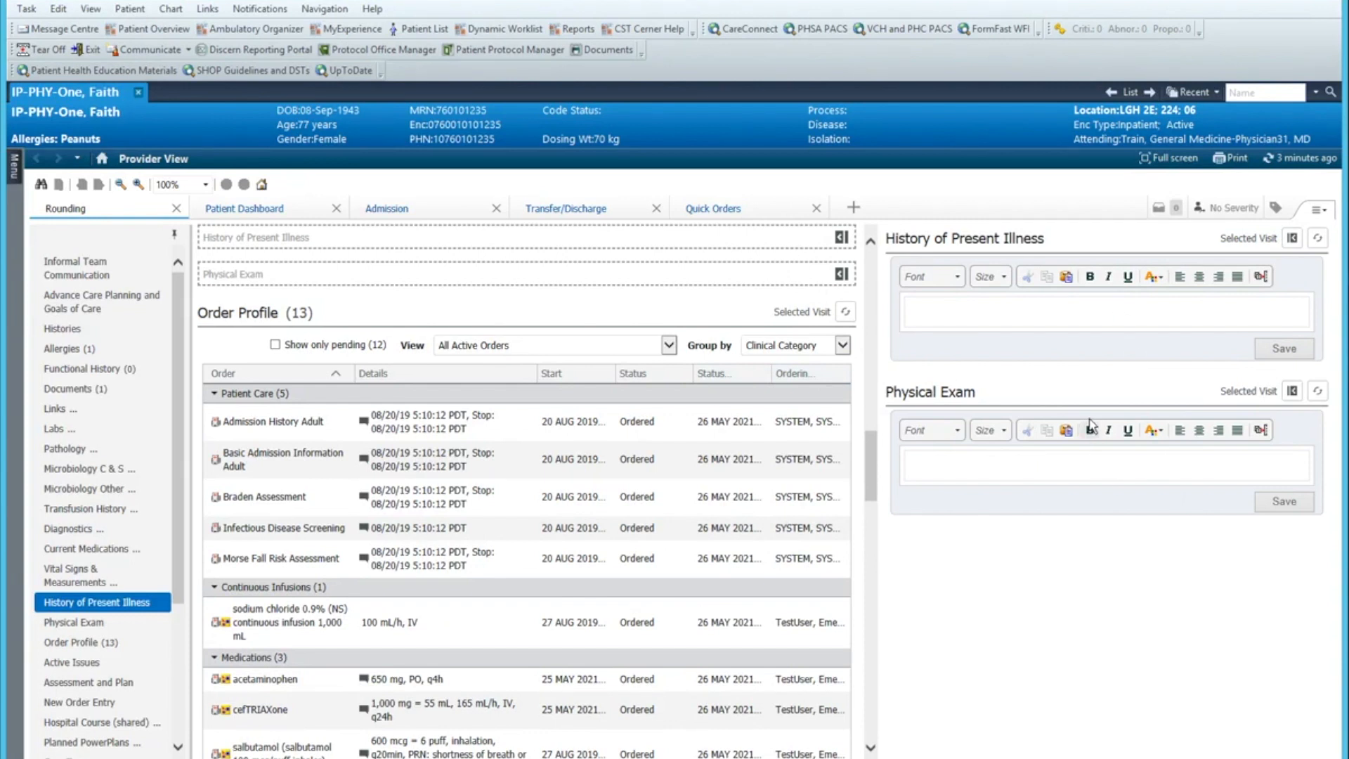
Step: Return HPI and Physical Exam to the main column and jump to Hospital Course (shared)
click(1105, 312)
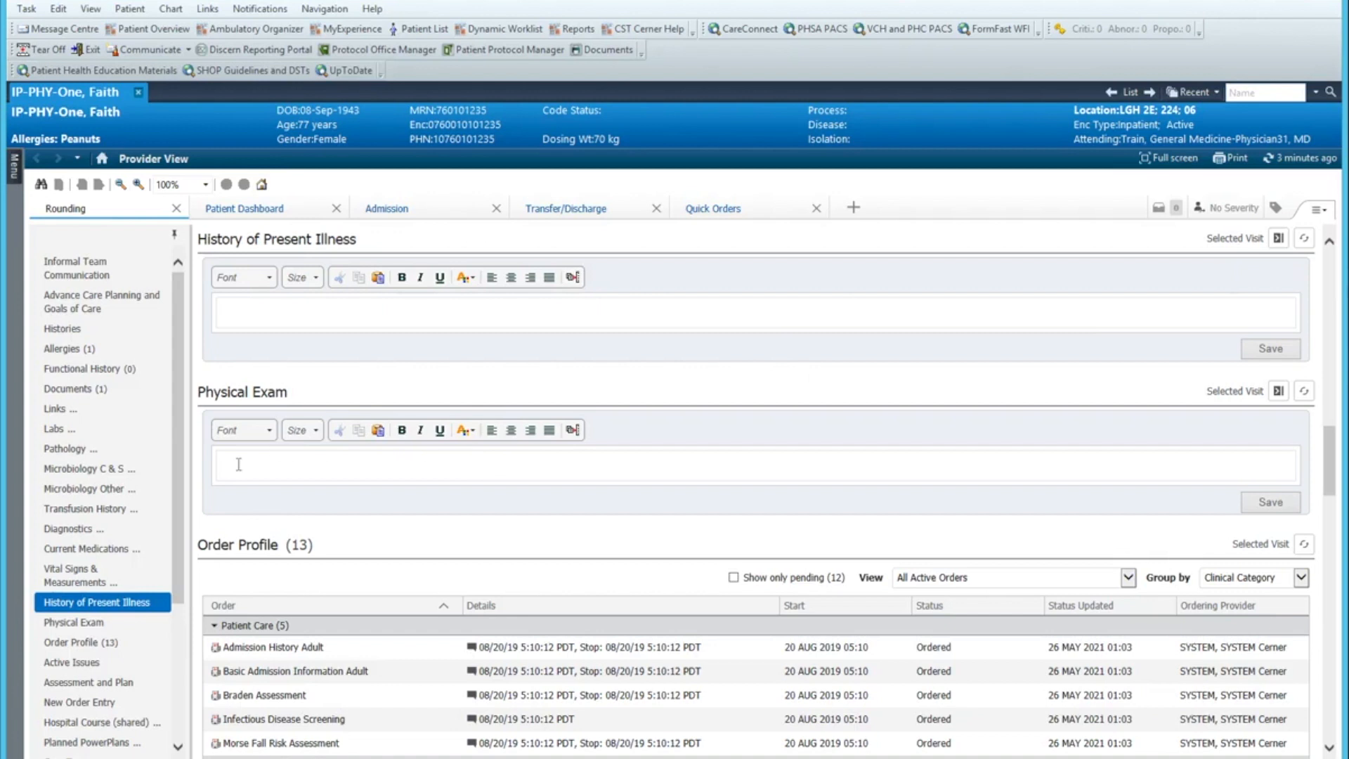
mouse_move(120, 683)
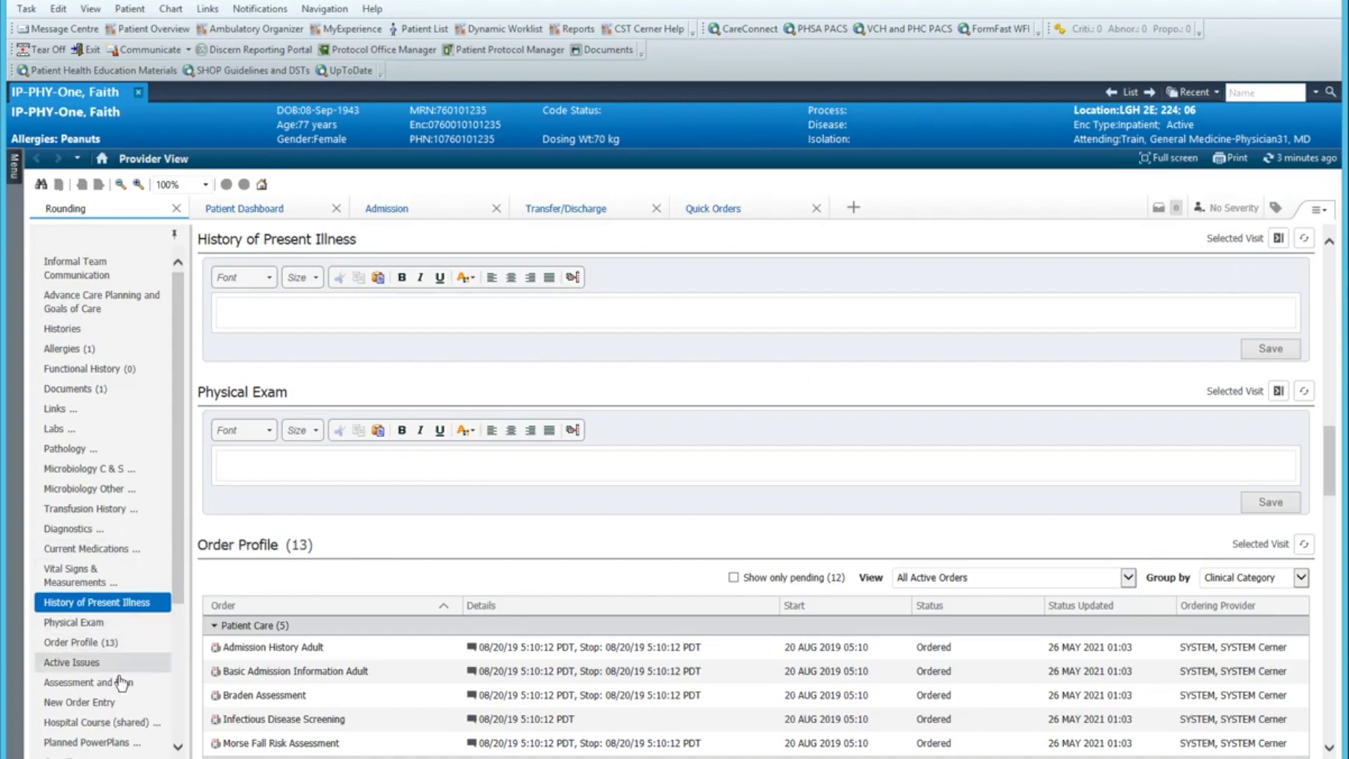
click(99, 722)
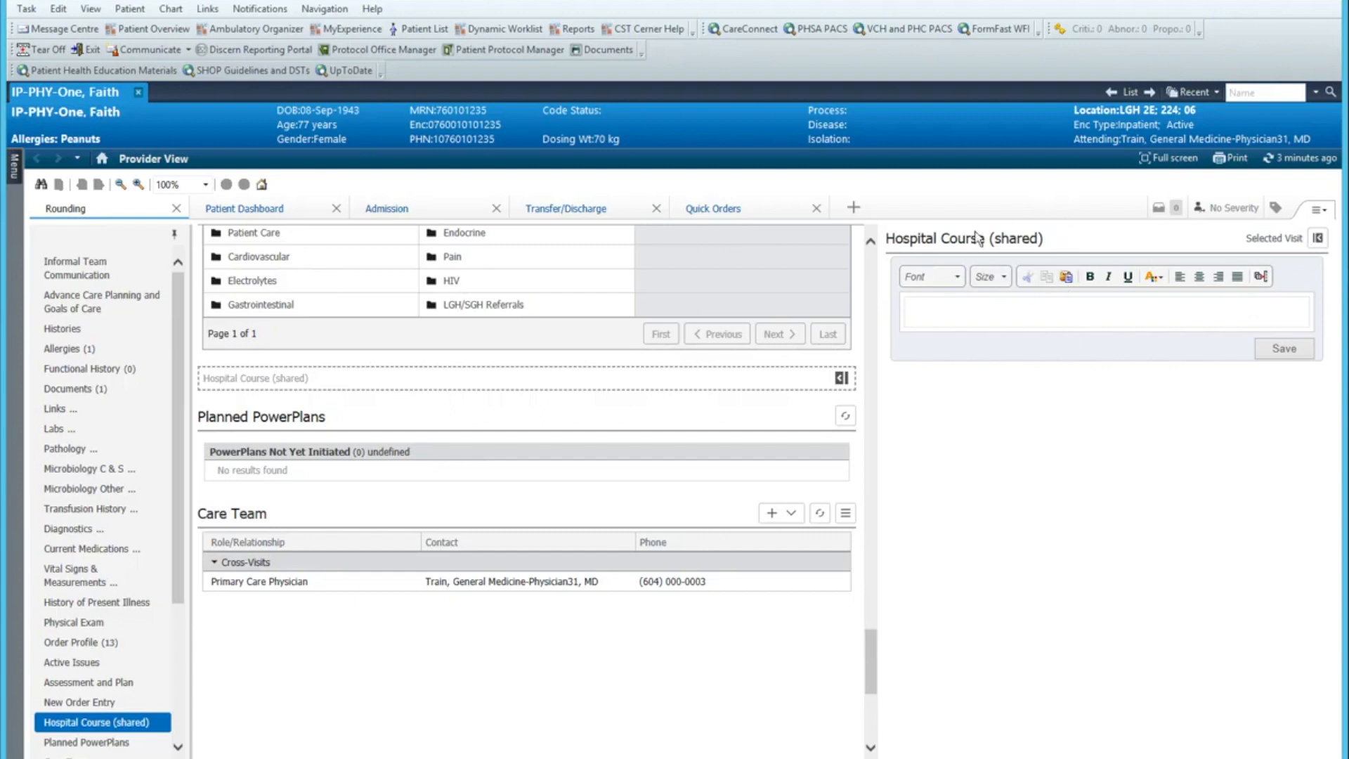
Step: Start the Hospital Course (shared) note, then return to History of Present Illness
click(947, 311)
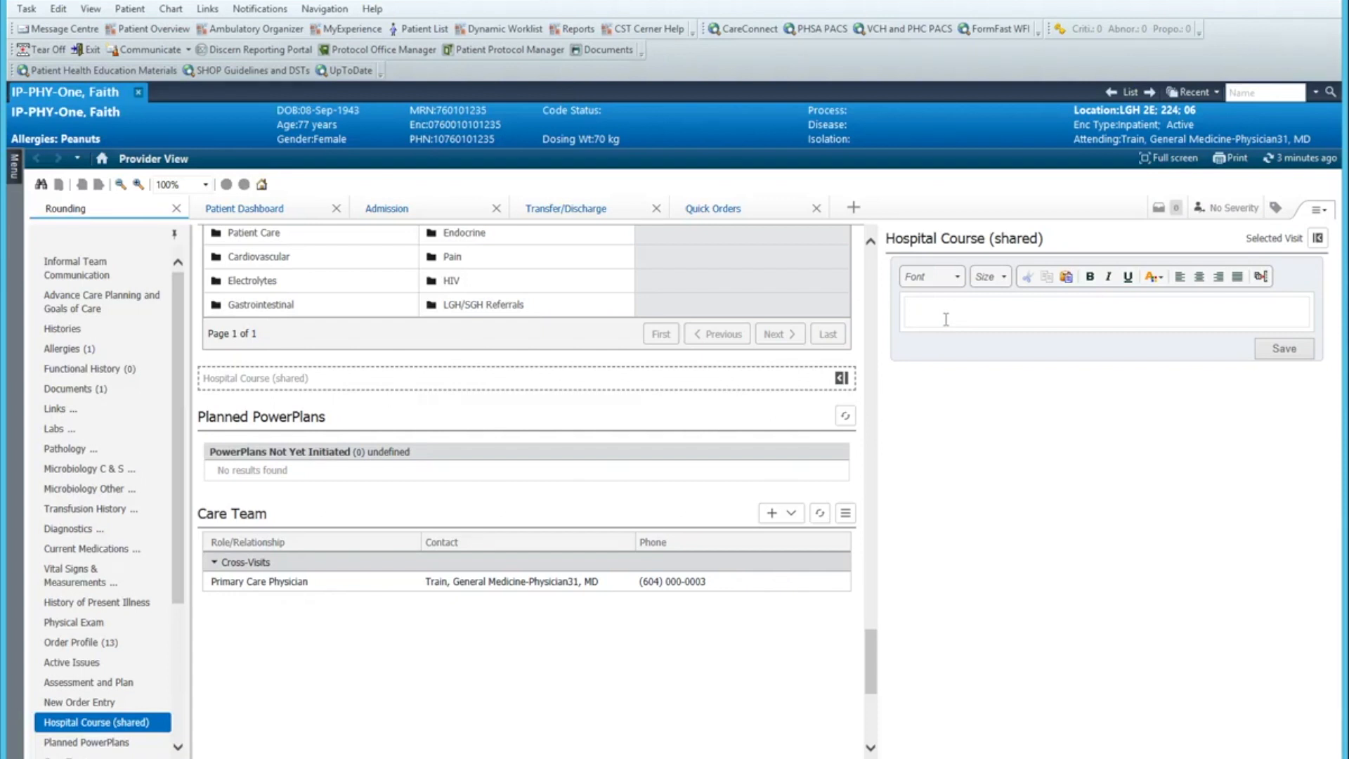
click(1105, 311)
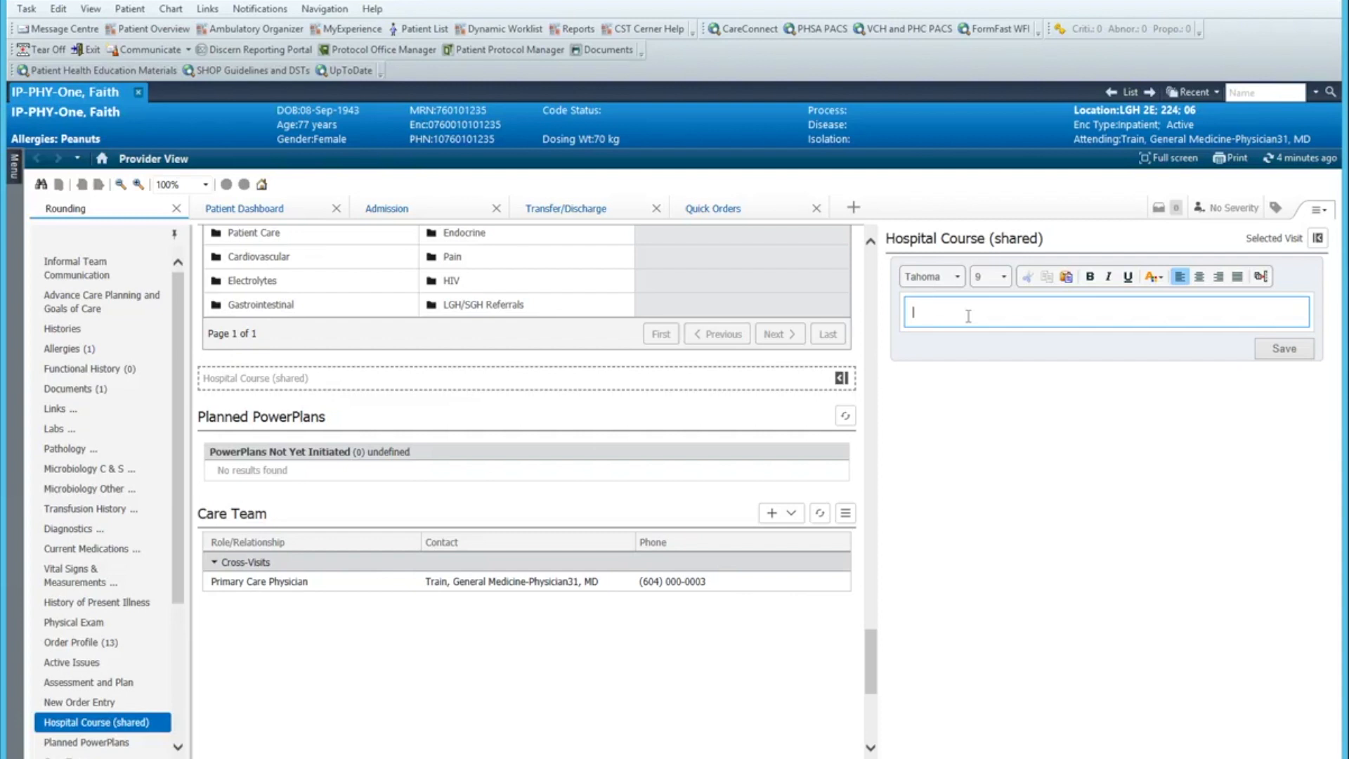
mouse_move(662, 418)
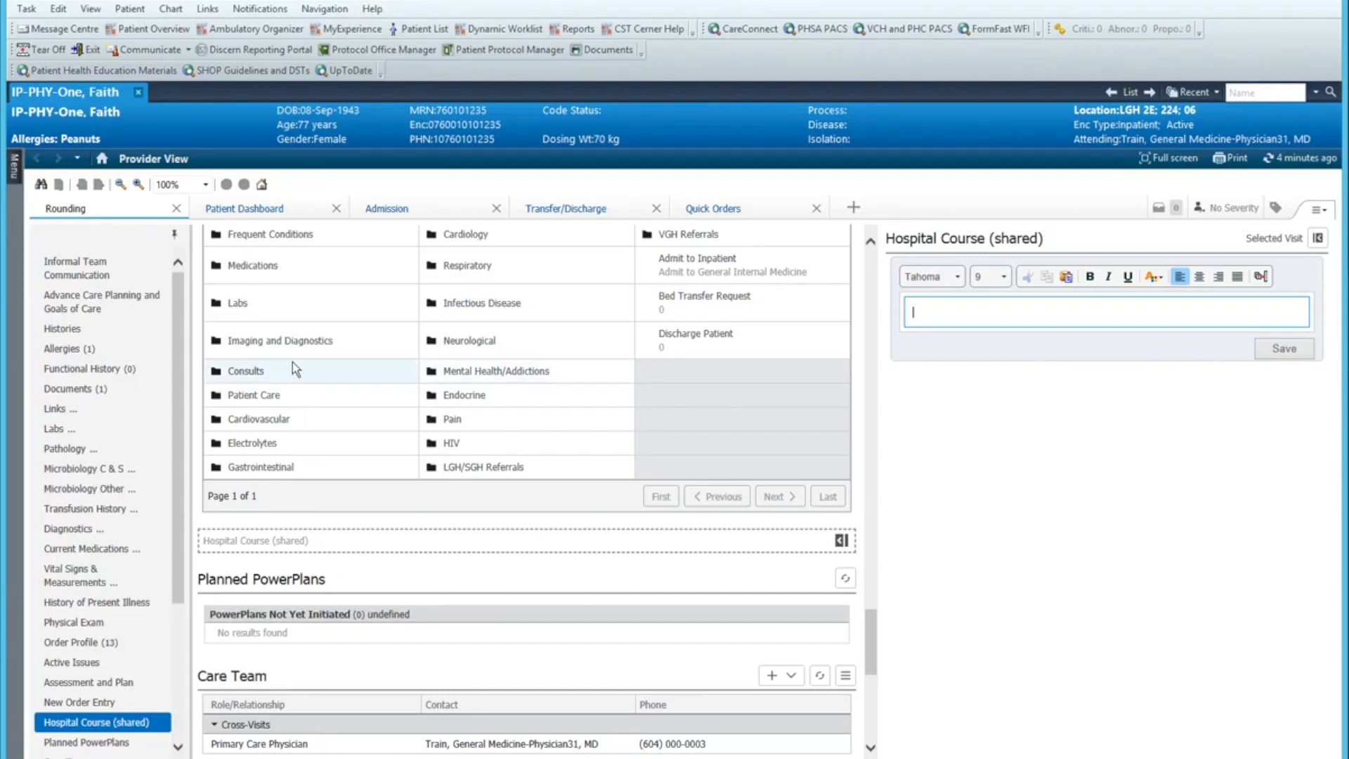
click(96, 601)
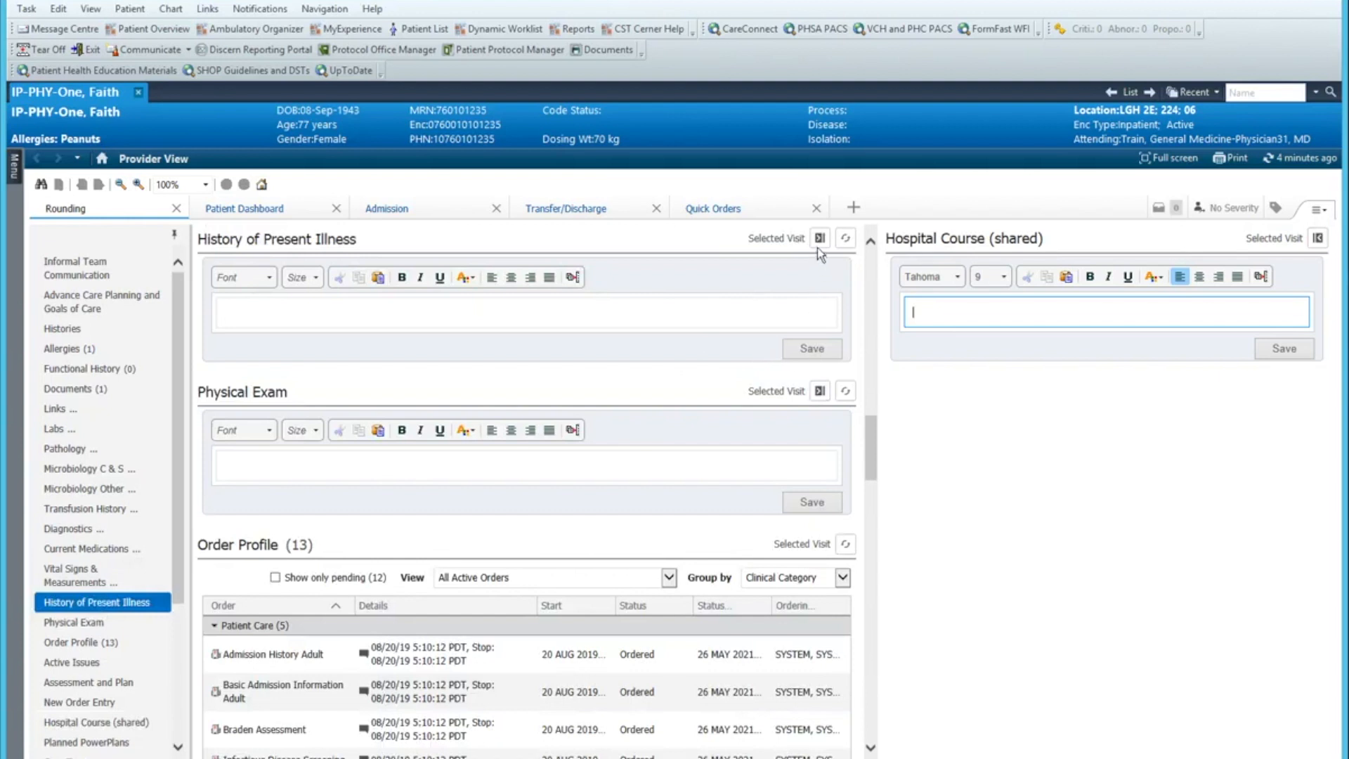
Step: Dock History of Present Illness and Assessment and Plan in the right column below Hospital Course
click(818, 237)
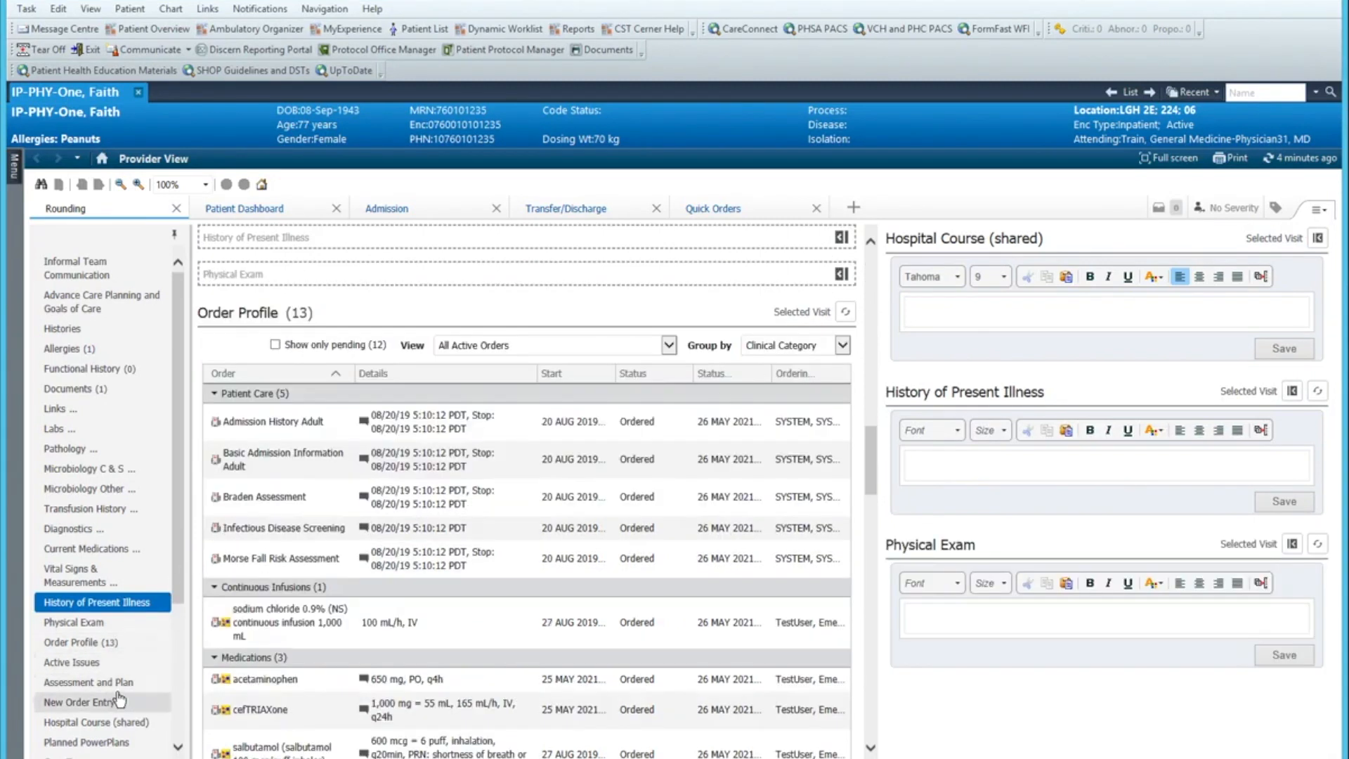
click(89, 682)
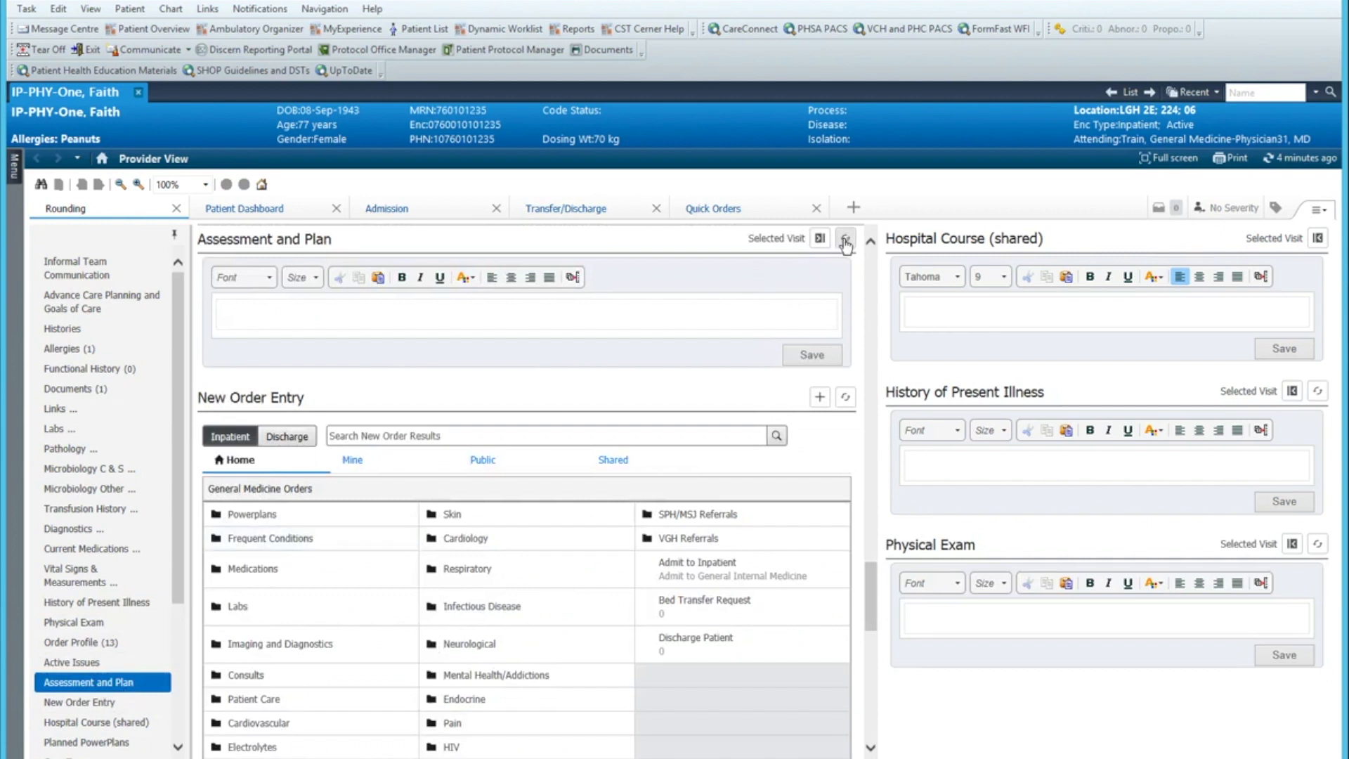
click(844, 238)
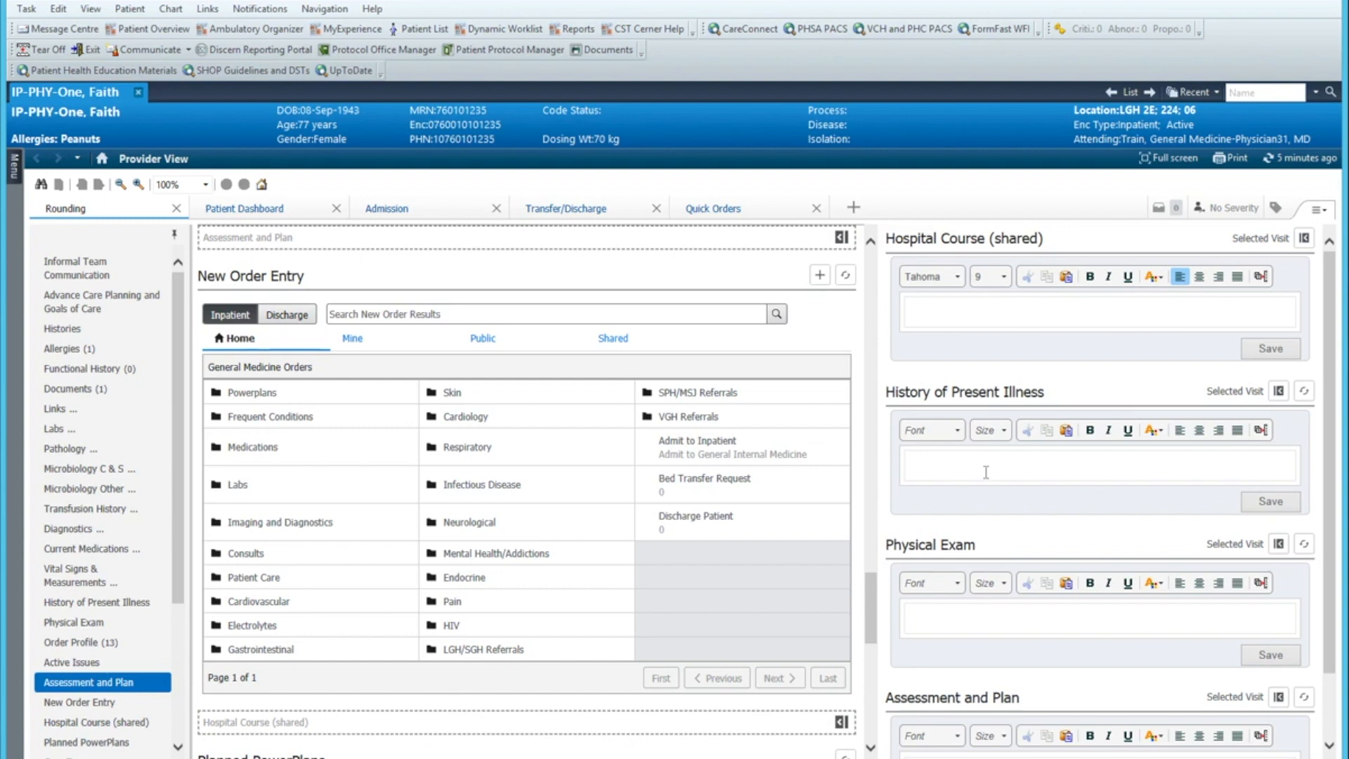
scroll(down, 3)
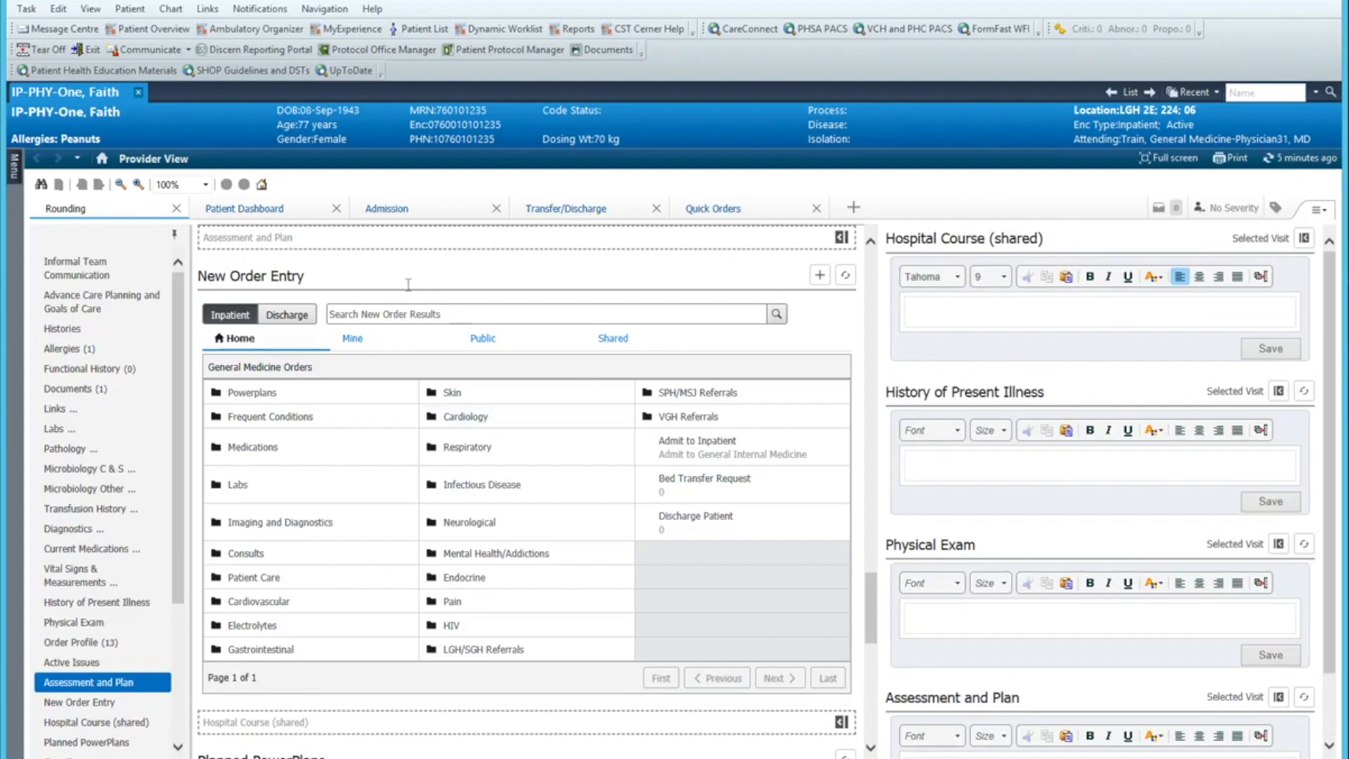
mouse_move(409, 208)
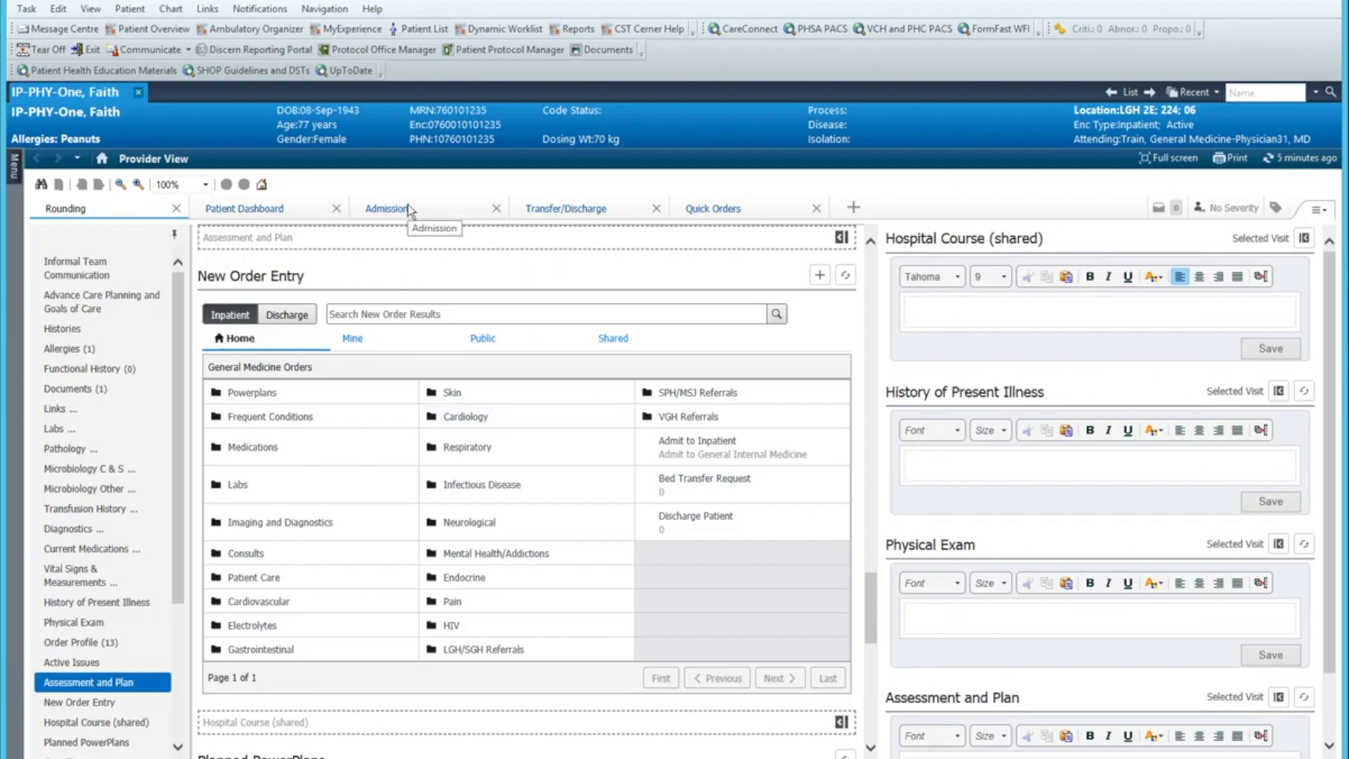
Step: On the Admission tab, dock History of Present Illness and Physical Exam in the right column
click(386, 208)
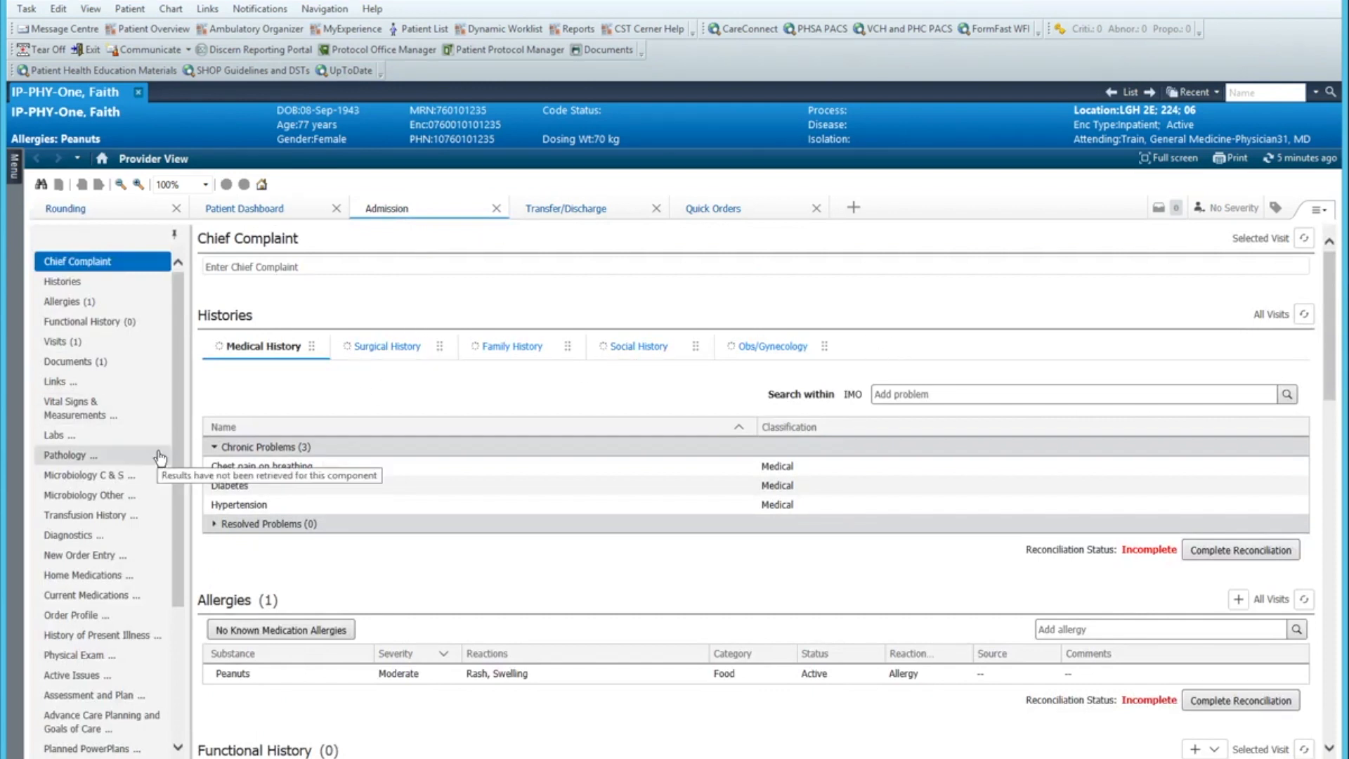
scroll(down, 3)
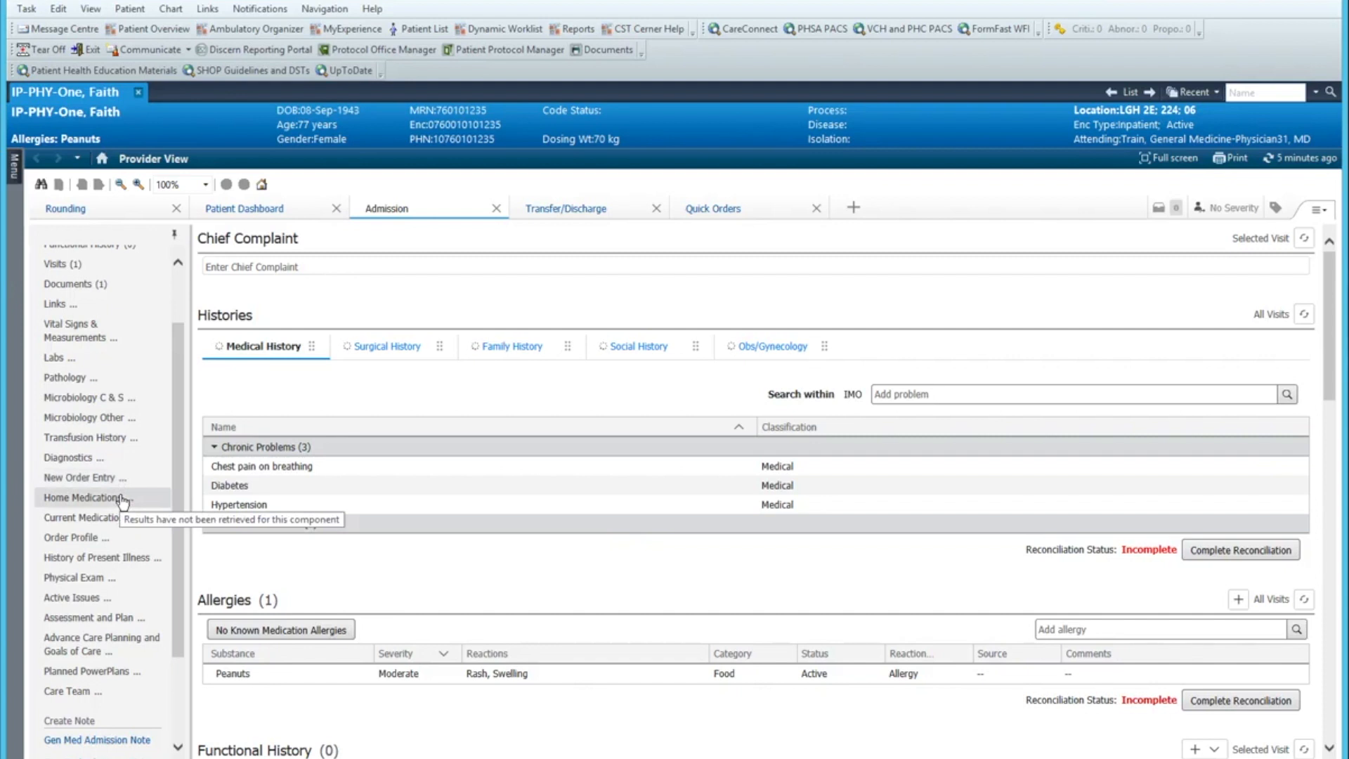
click(95, 557)
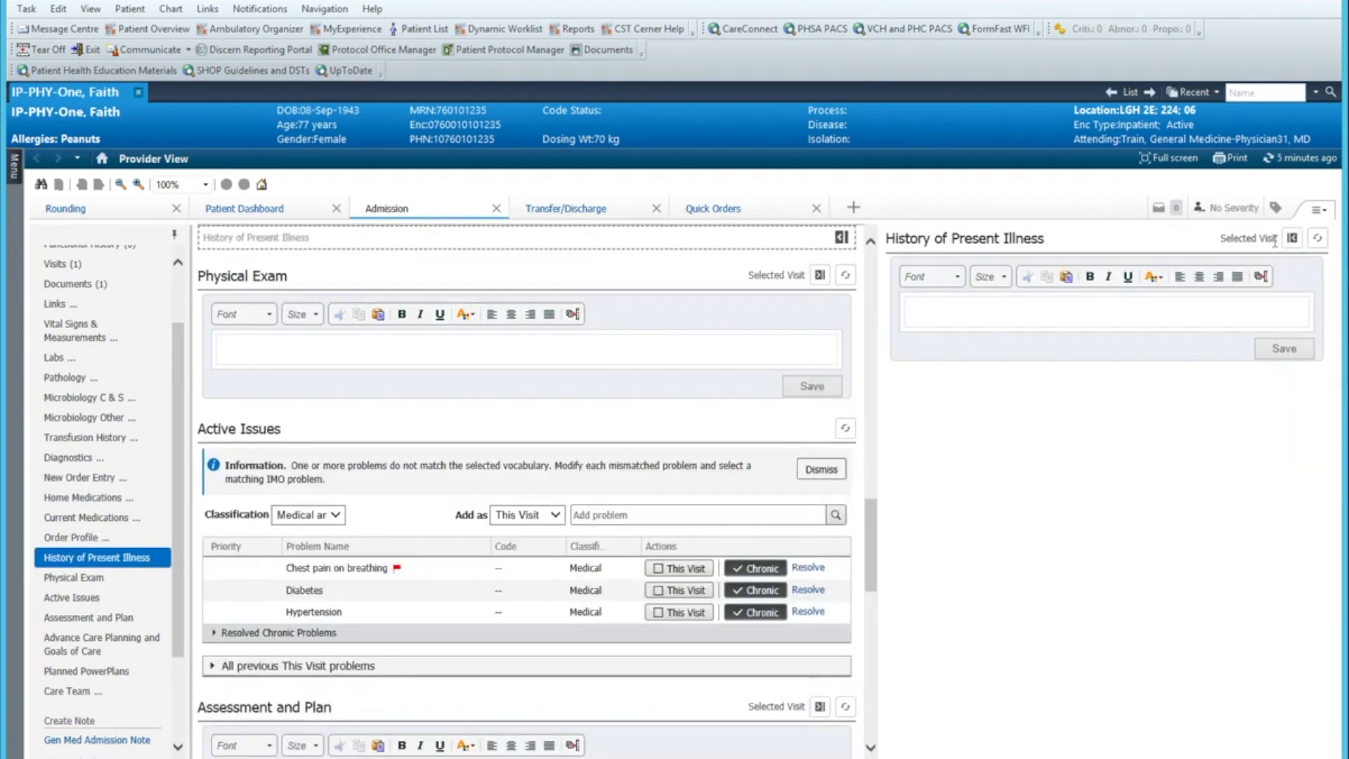
click(817, 274)
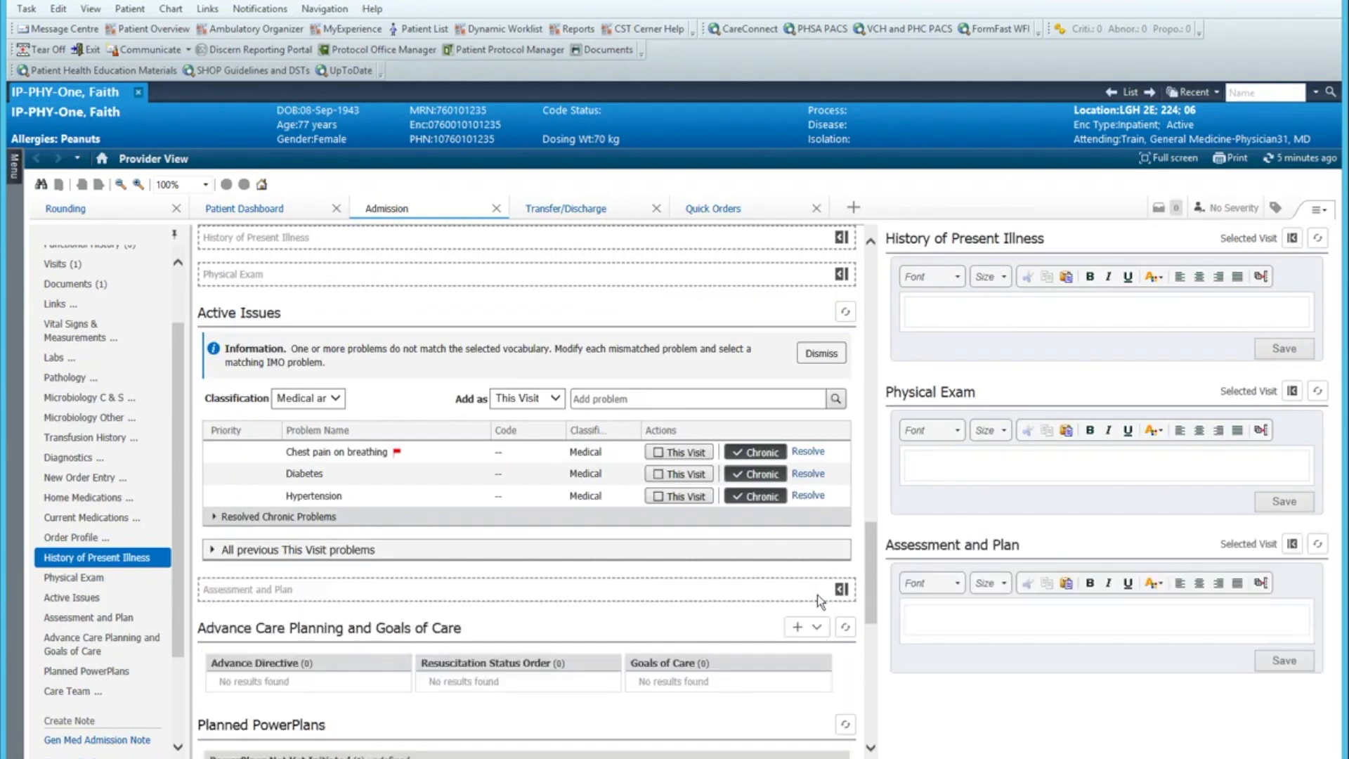
mouse_move(888, 583)
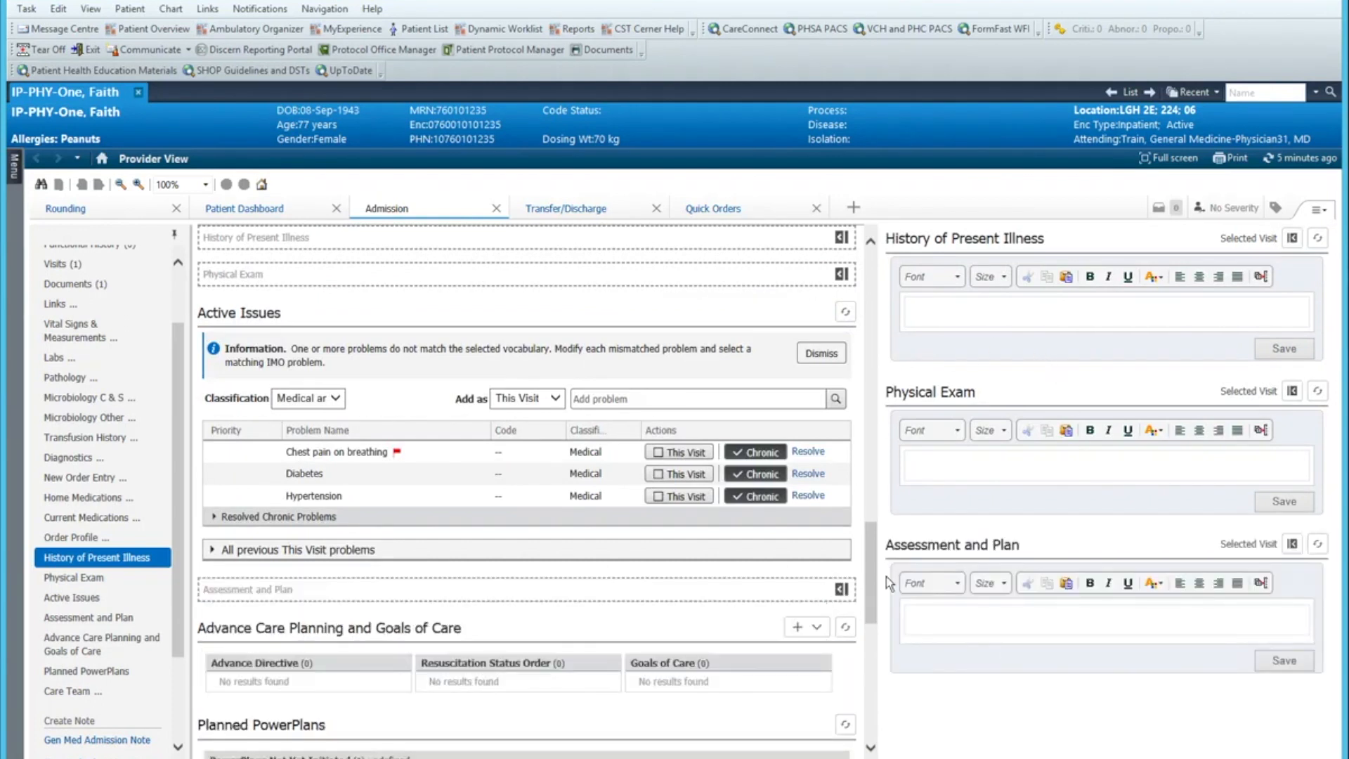
click(89, 437)
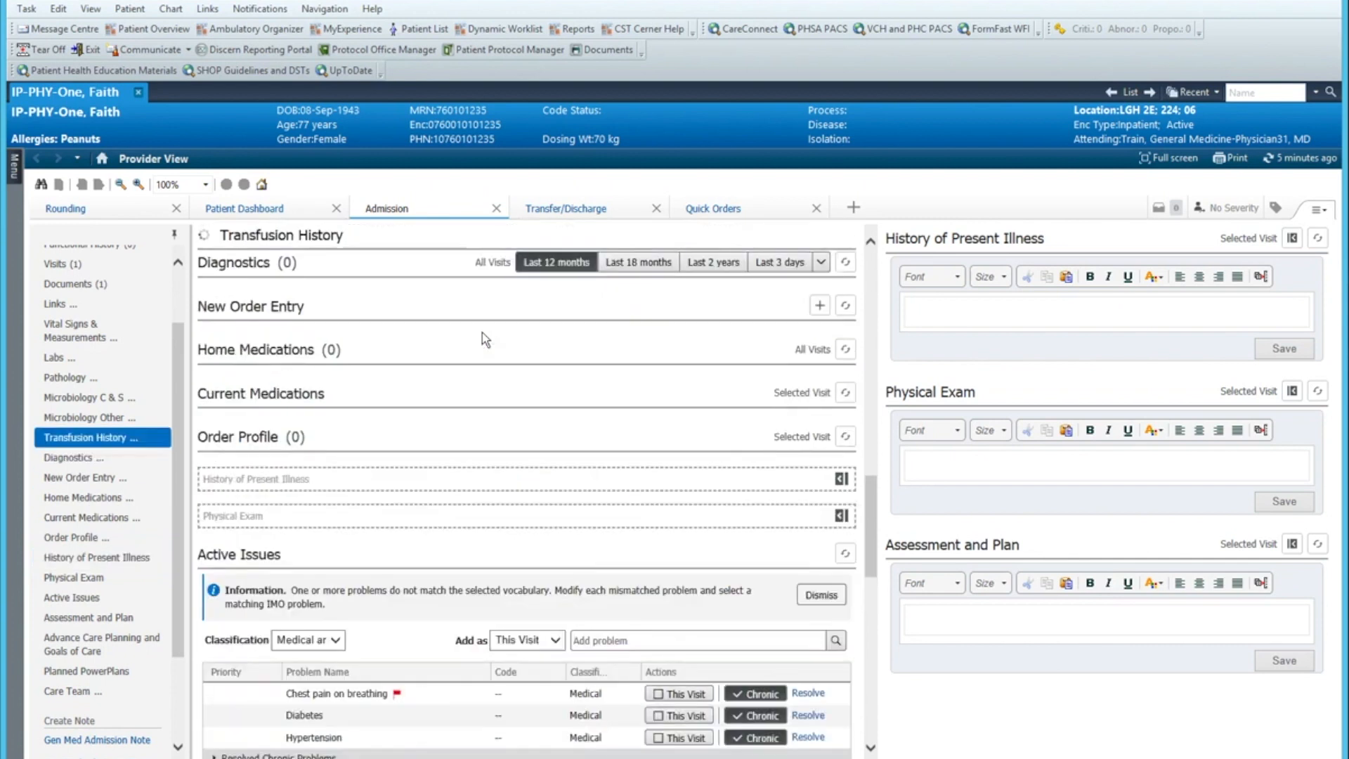
click(565, 208)
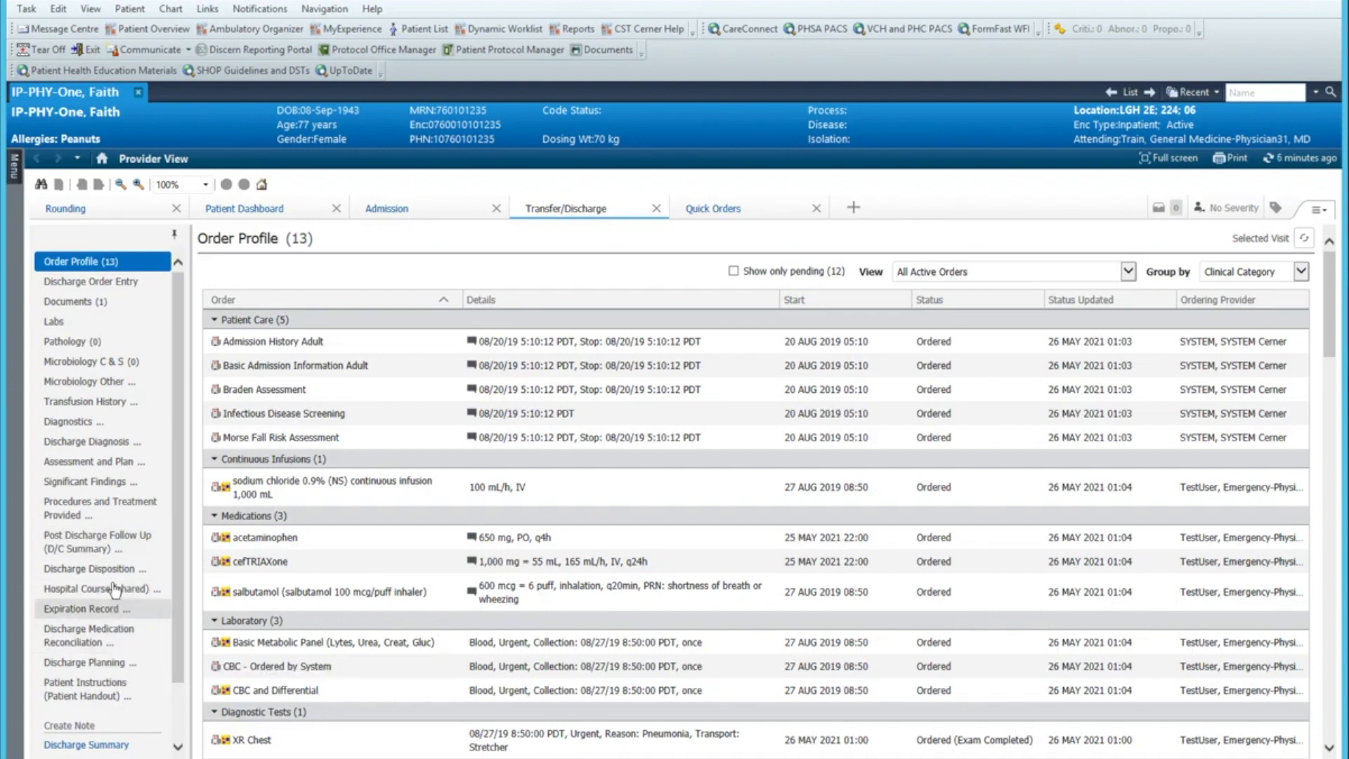
Step: Dock Hospital Course (shared) in its own right column on the Transfer/Discharge tab
click(95, 589)
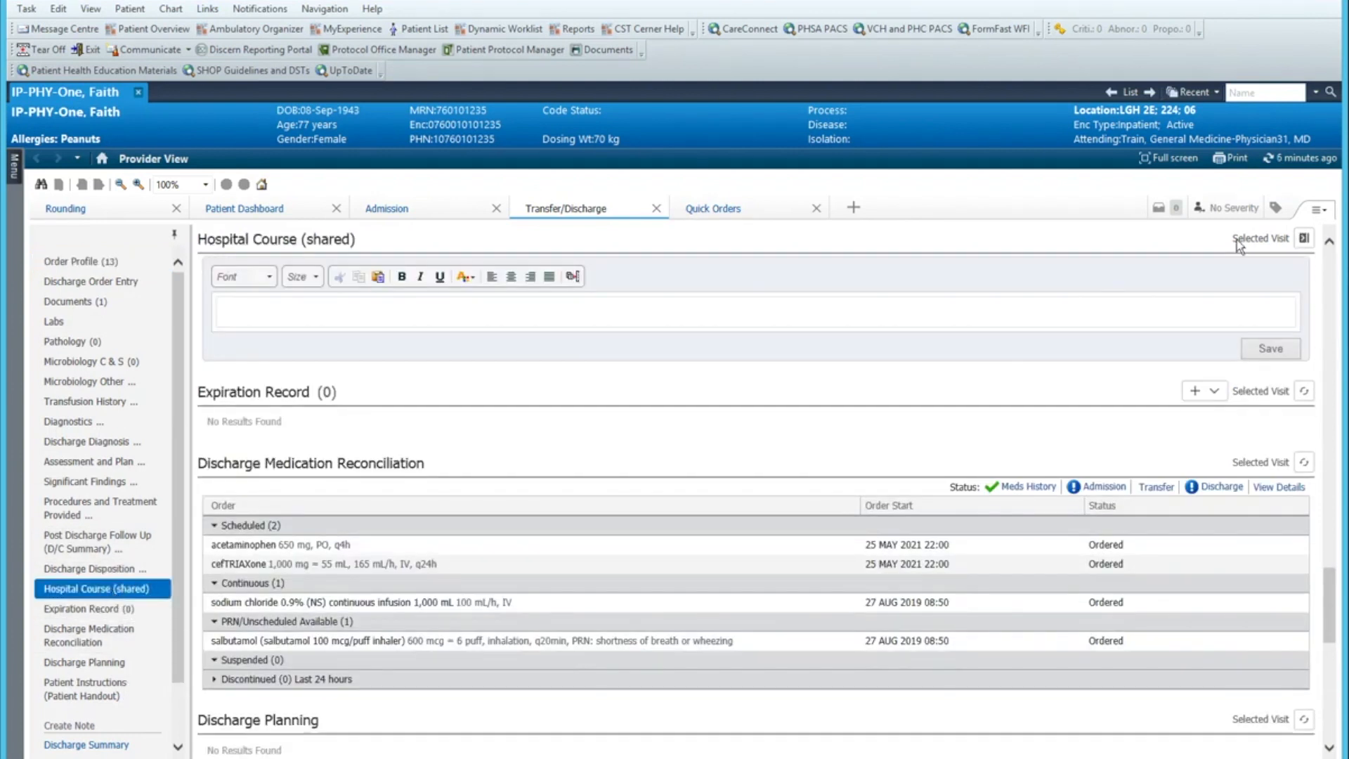
click(1304, 238)
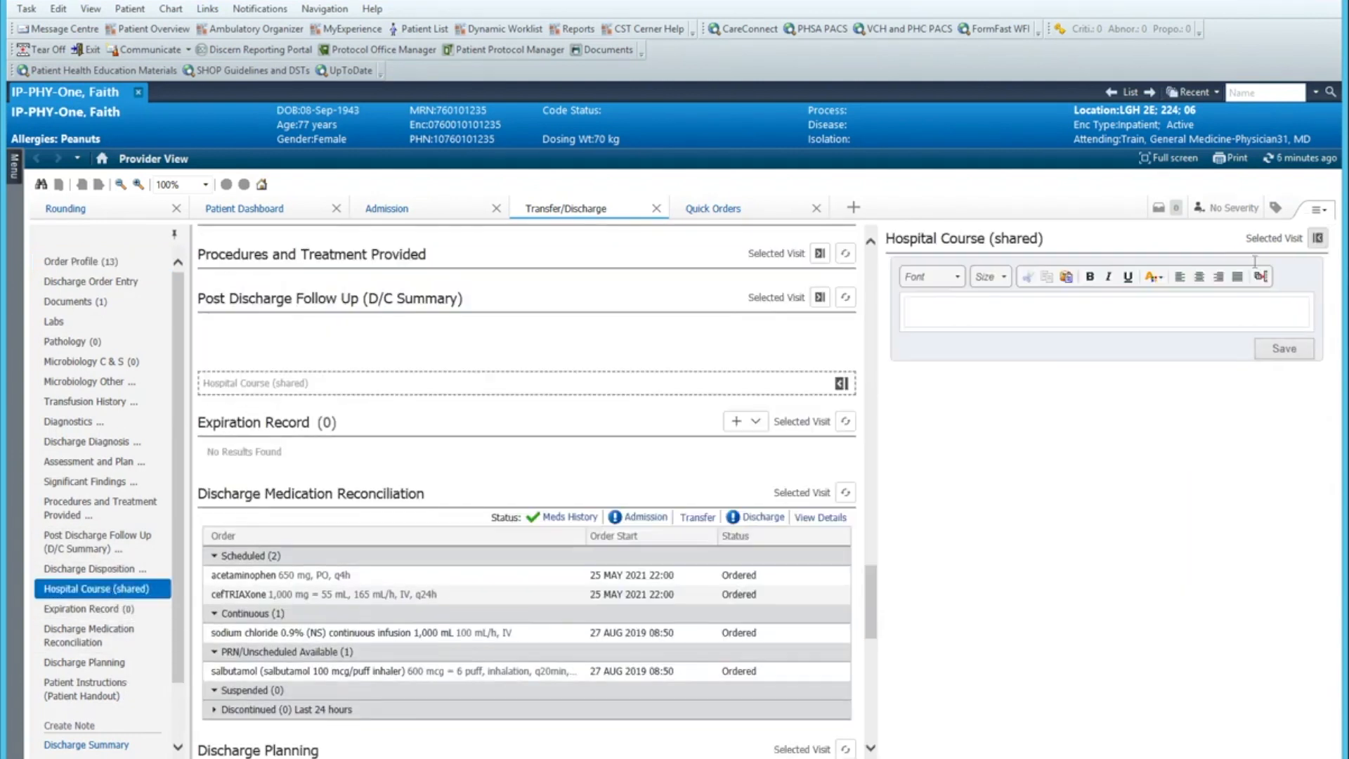
scroll(down, 3)
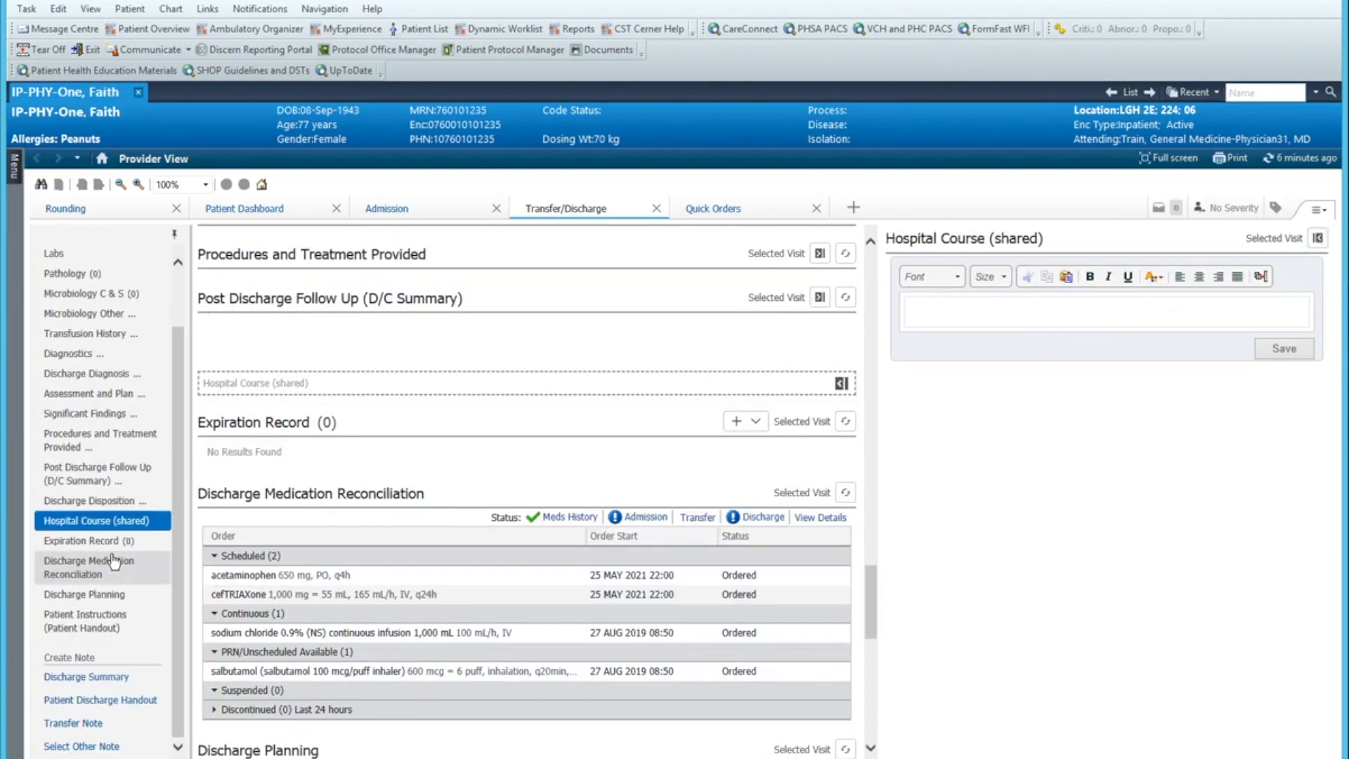
mouse_move(101, 373)
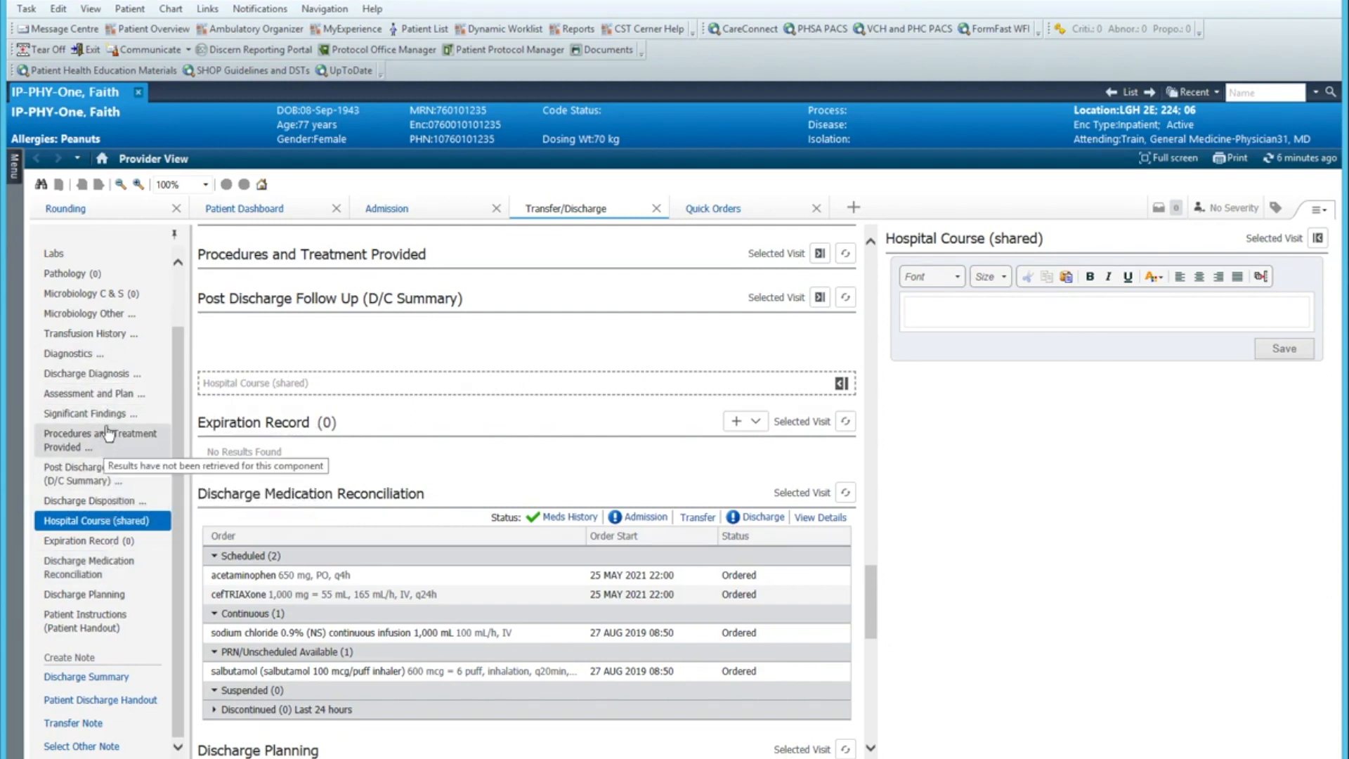
click(89, 413)
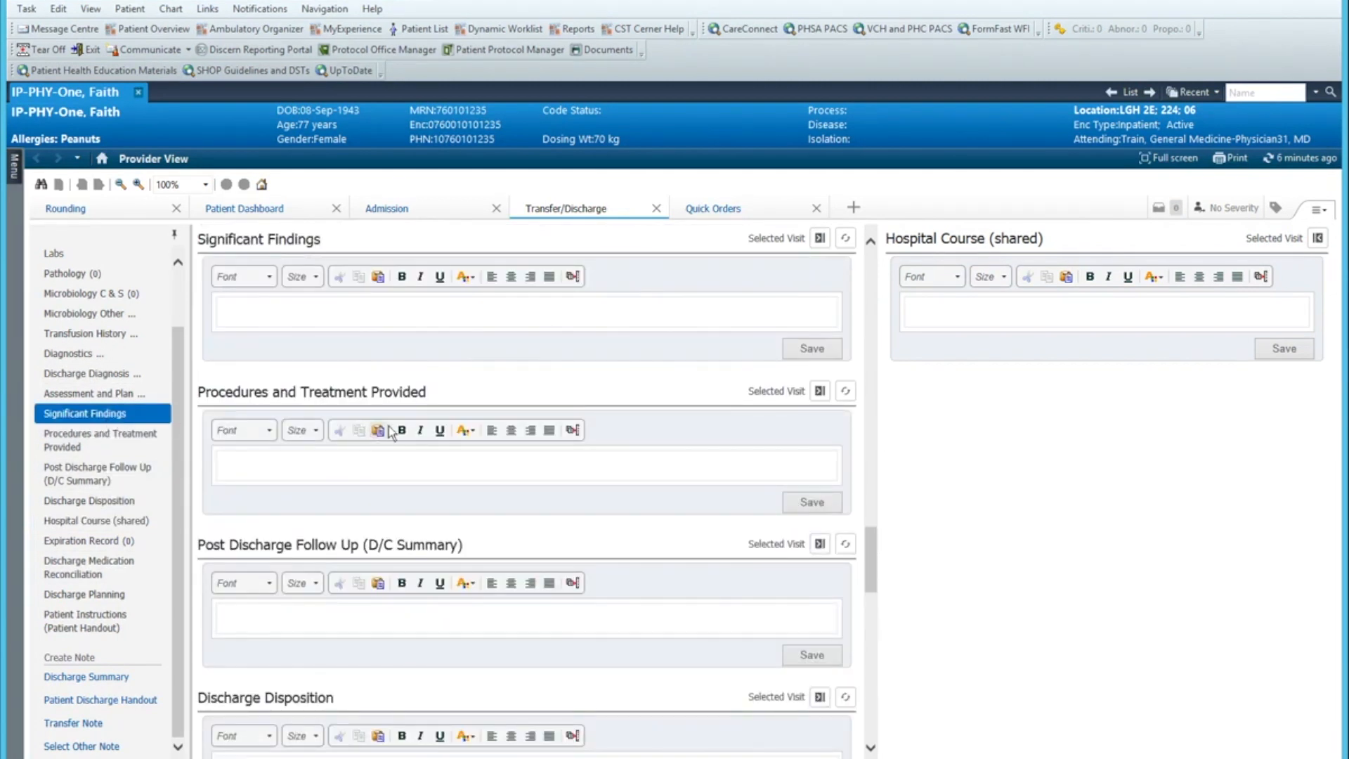
mouse_move(815, 269)
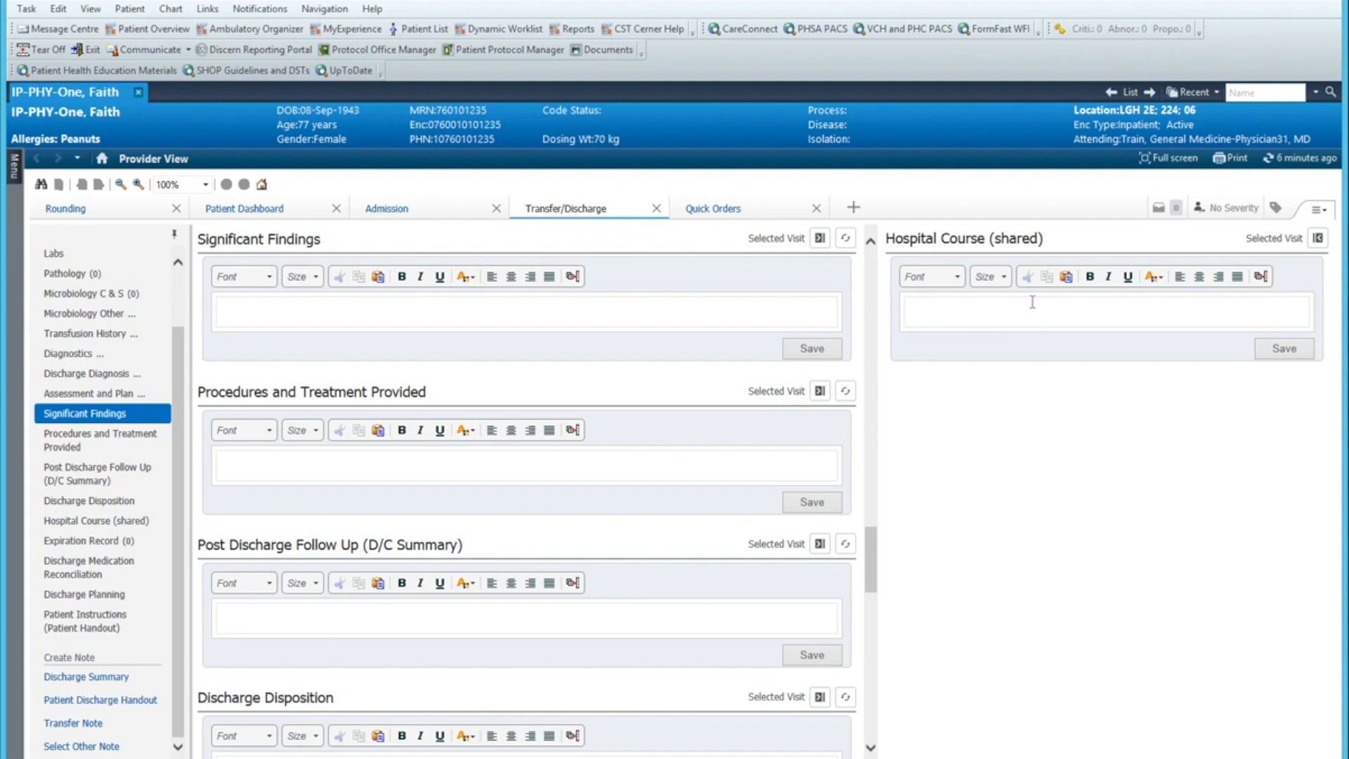
mouse_move(494, 181)
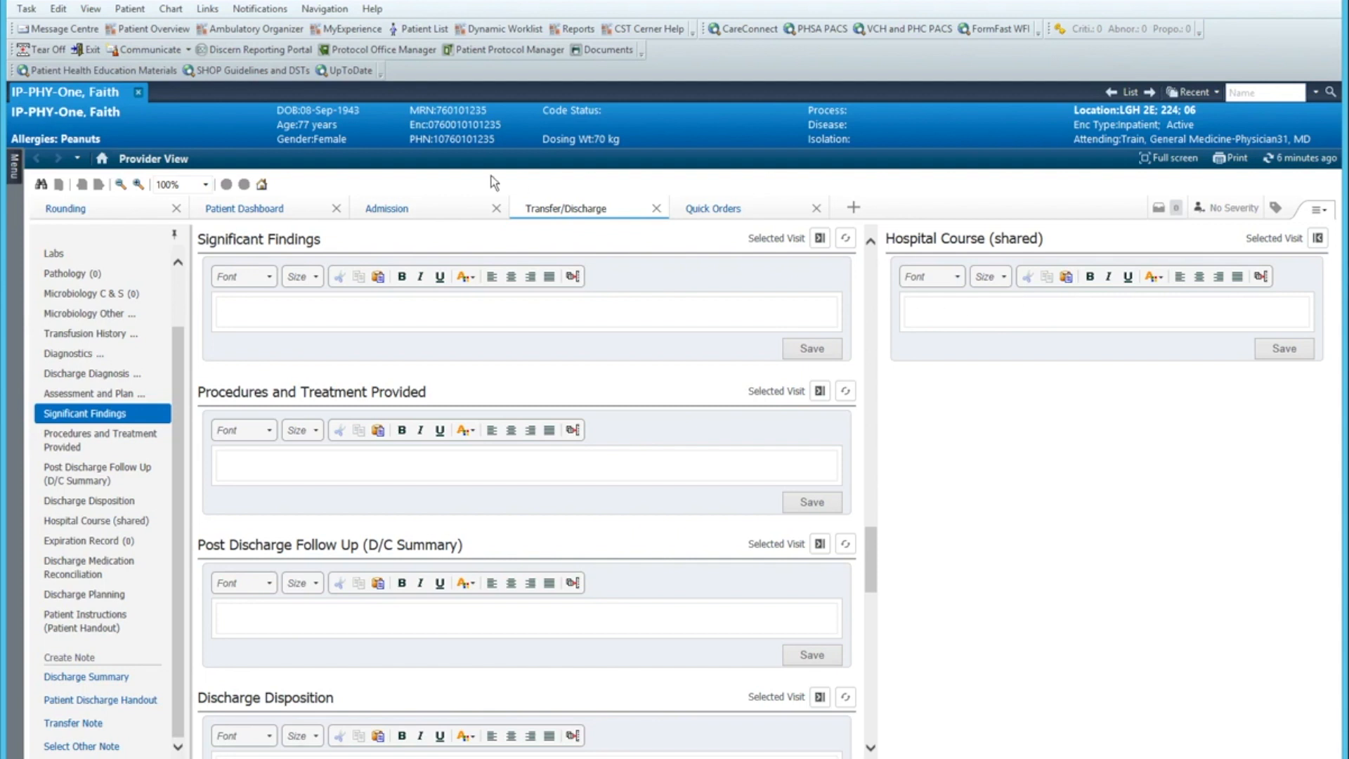
mouse_move(560, 231)
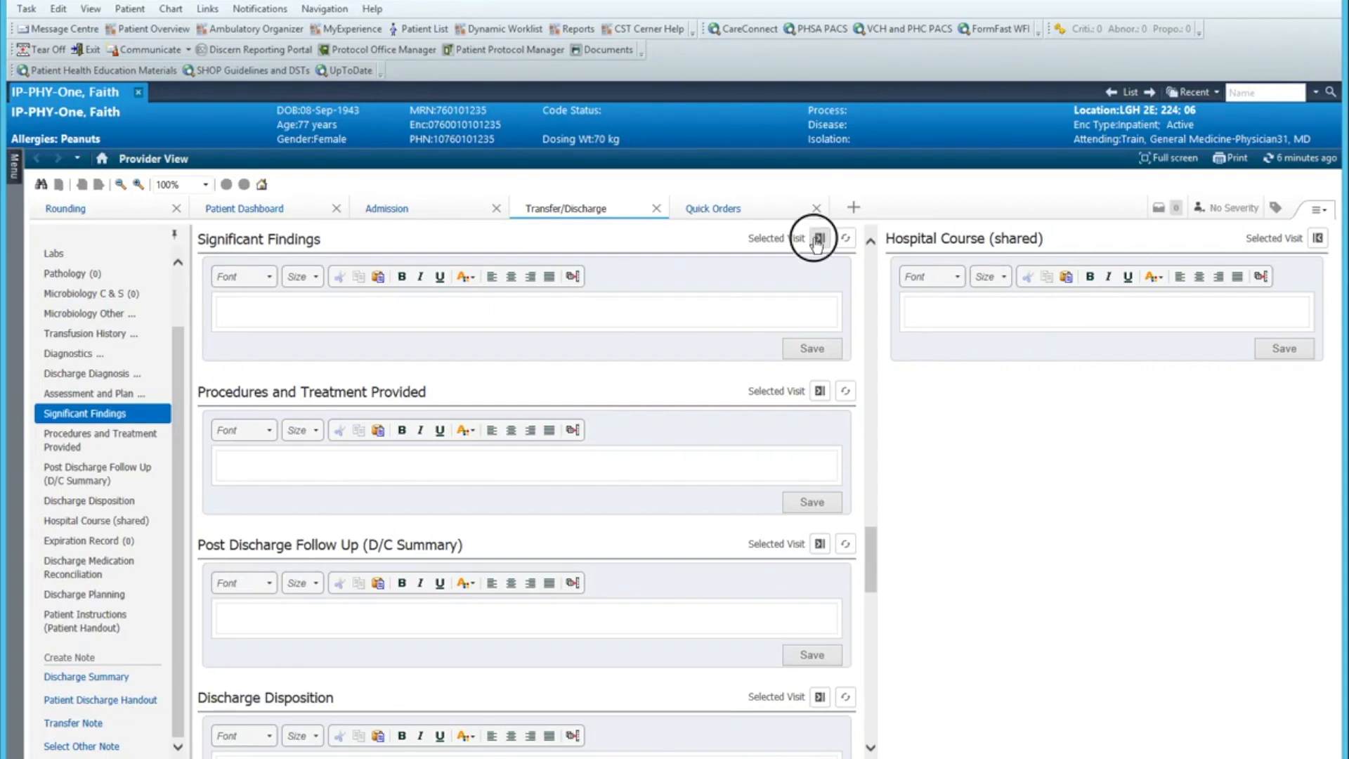
Step: Dock Significant Findings in the right column beneath Hospital Course (shared)
click(817, 238)
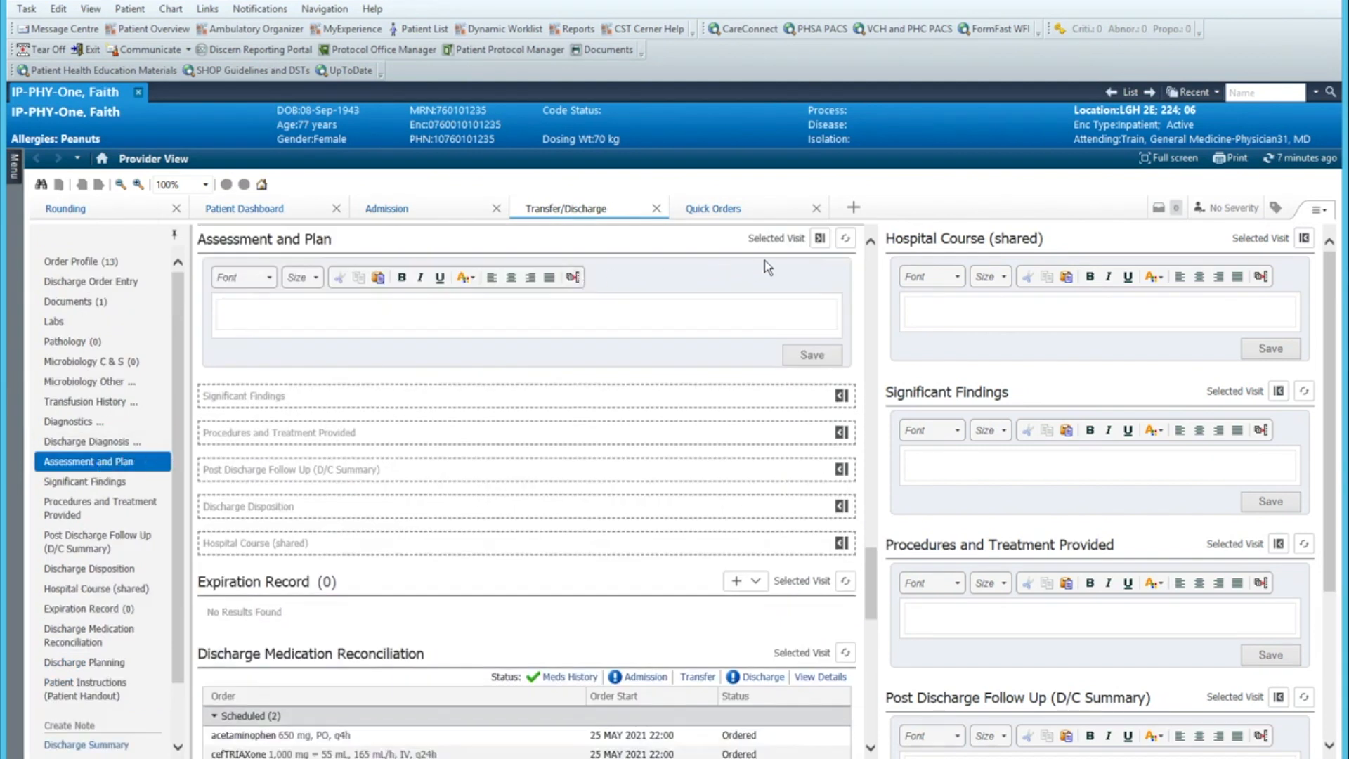
Step: Dock Discharge Disposition and Assessment and Plan in the Transfer/Discharge right column
scroll(down, 3)
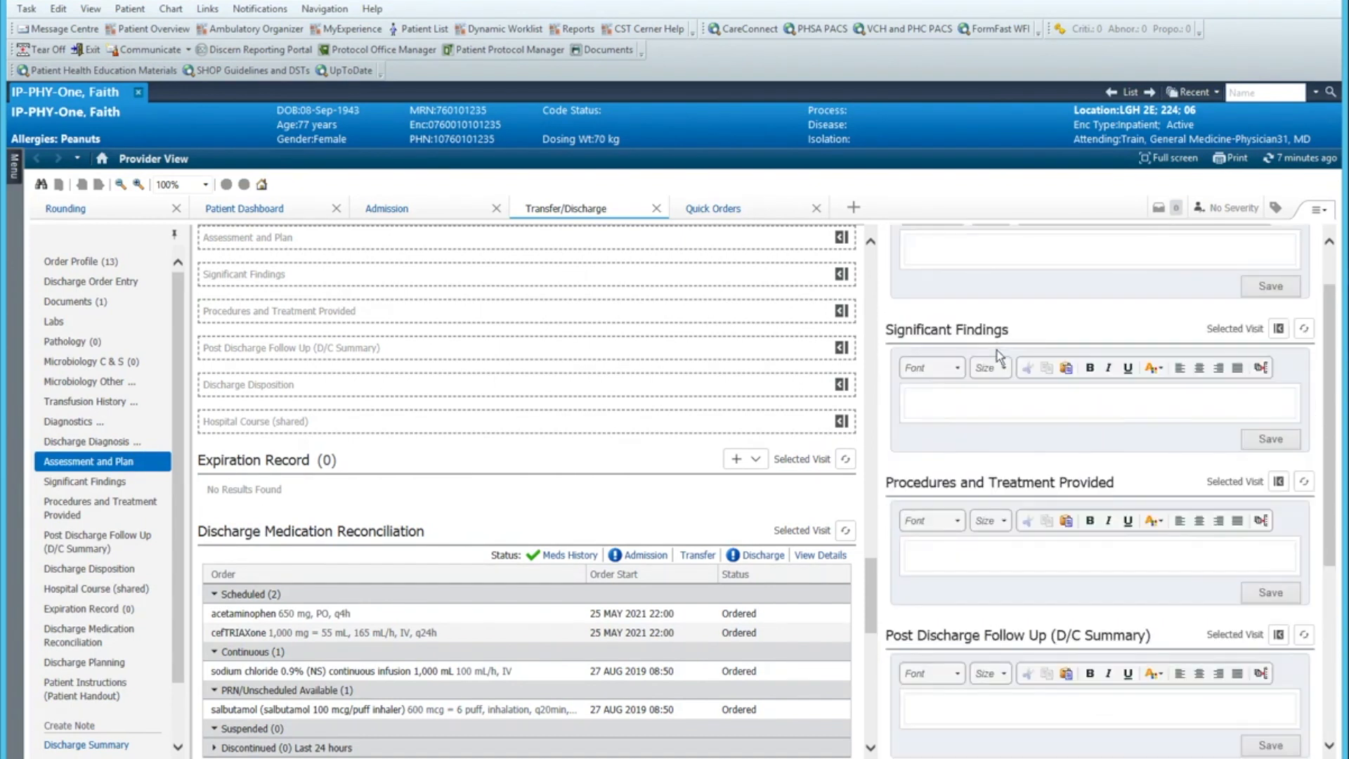
mouse_move(1088, 611)
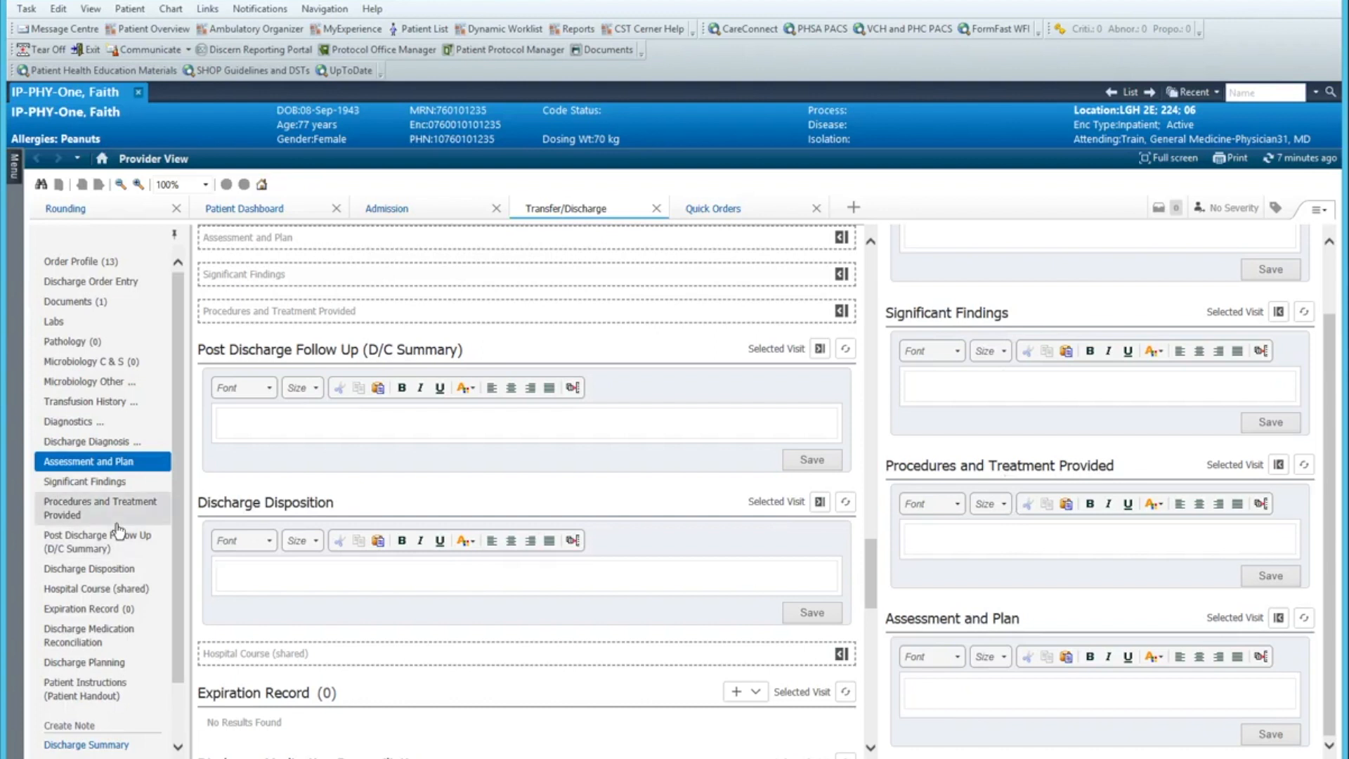
click(88, 568)
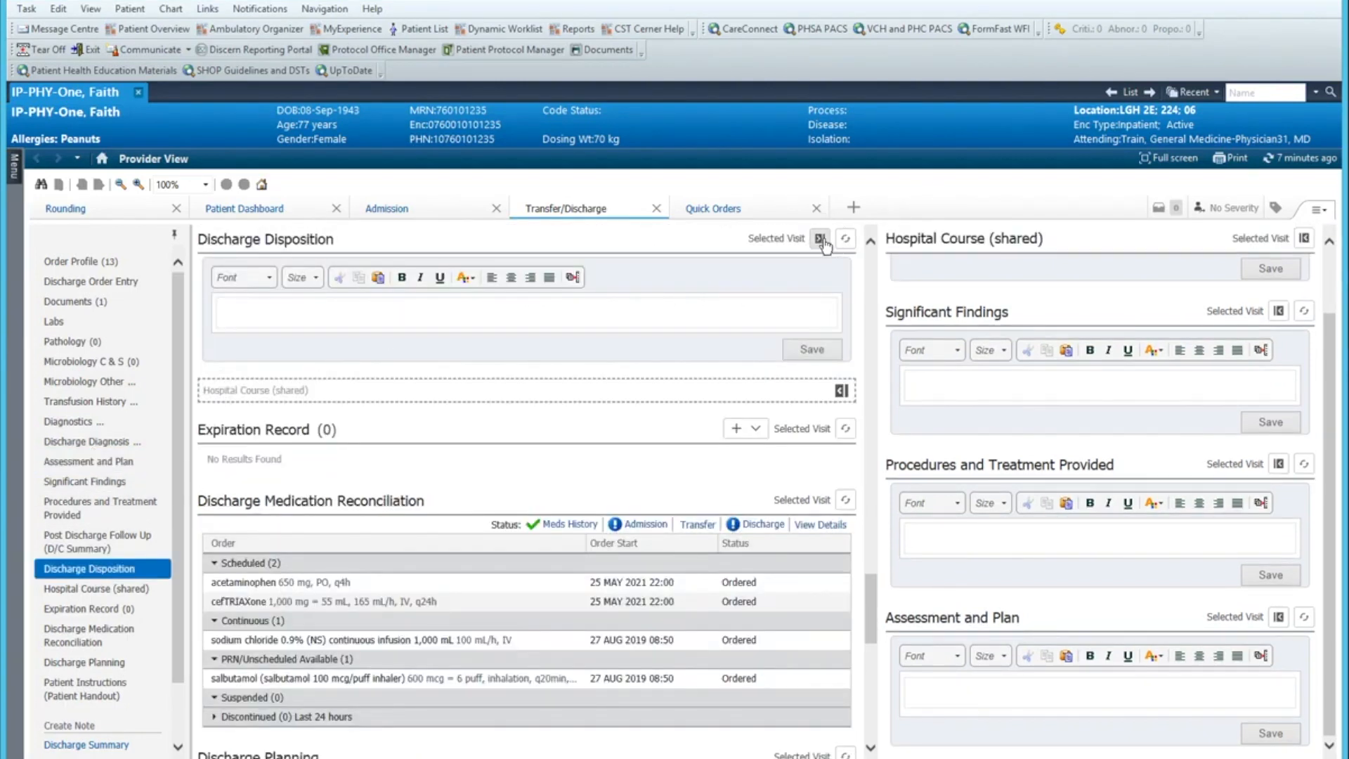
click(840, 238)
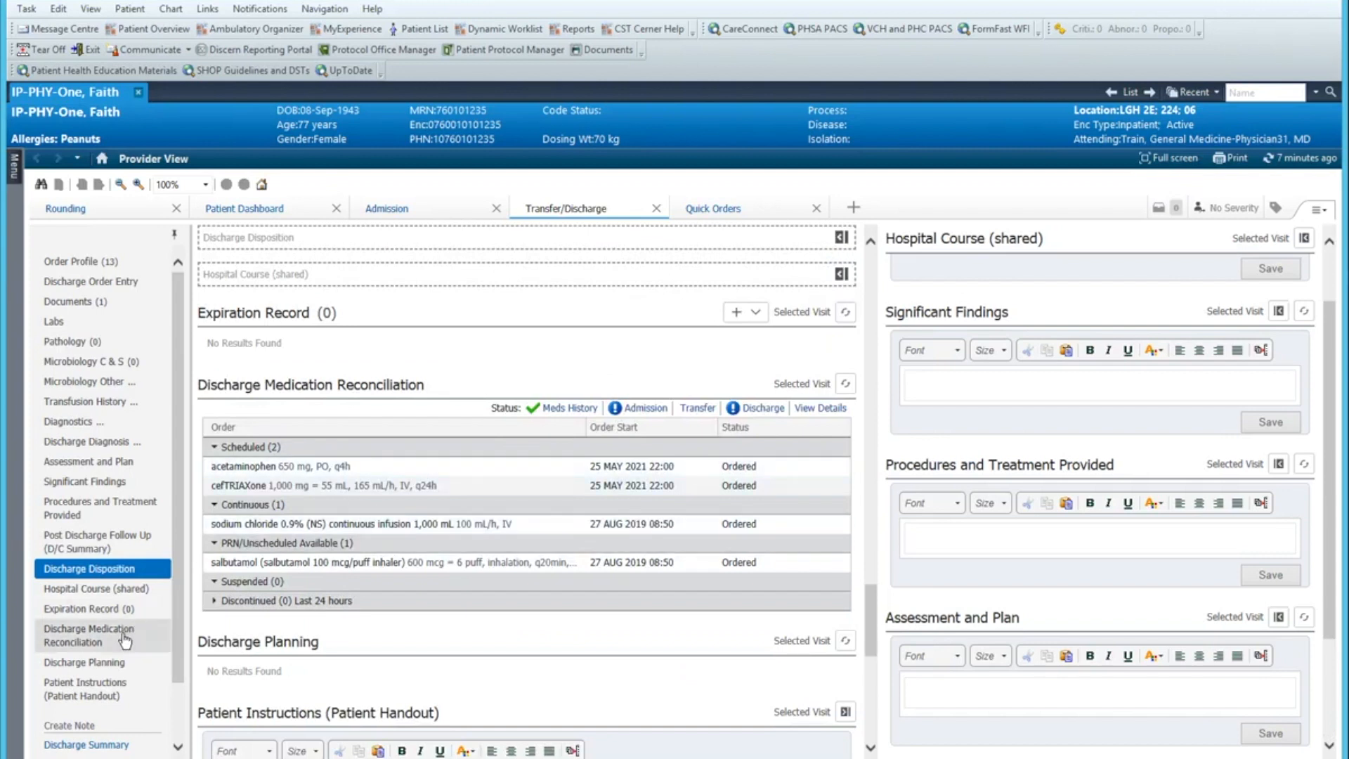
click(89, 460)
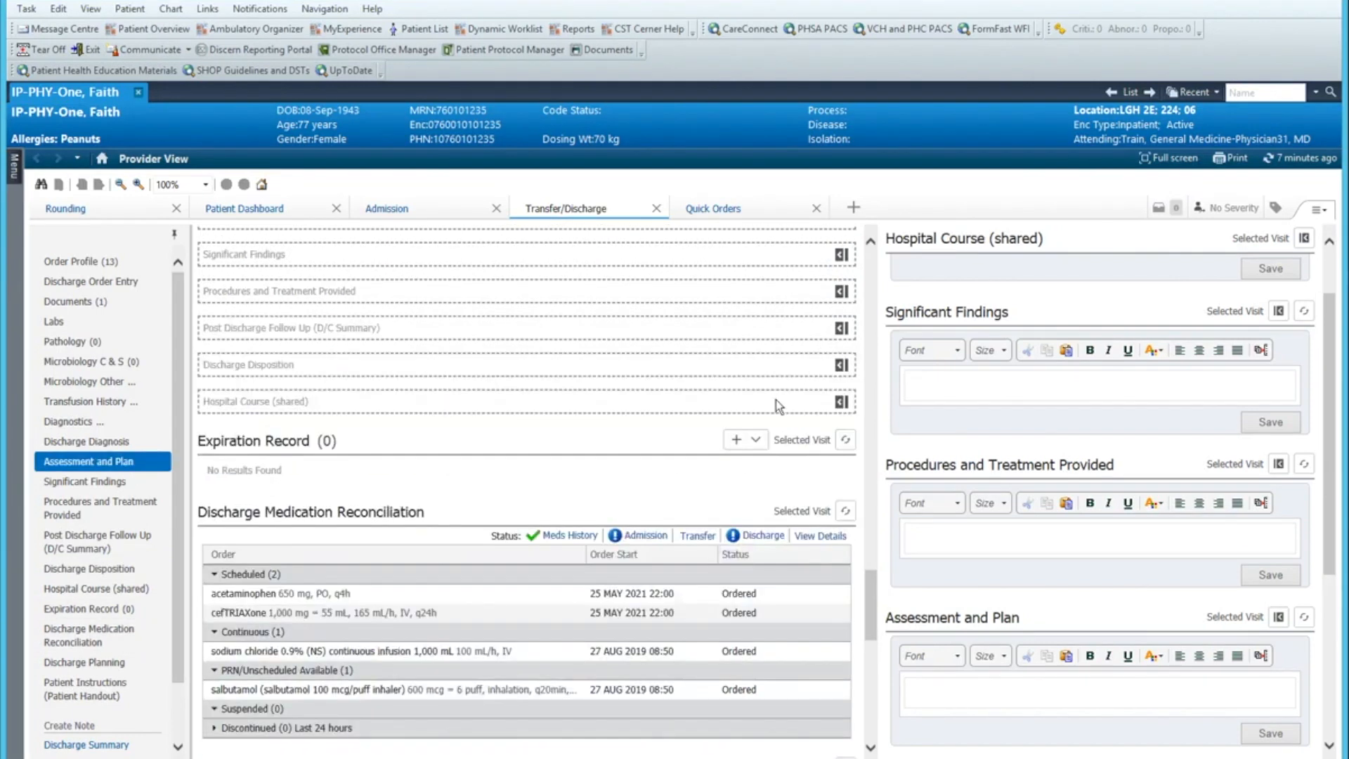
click(84, 662)
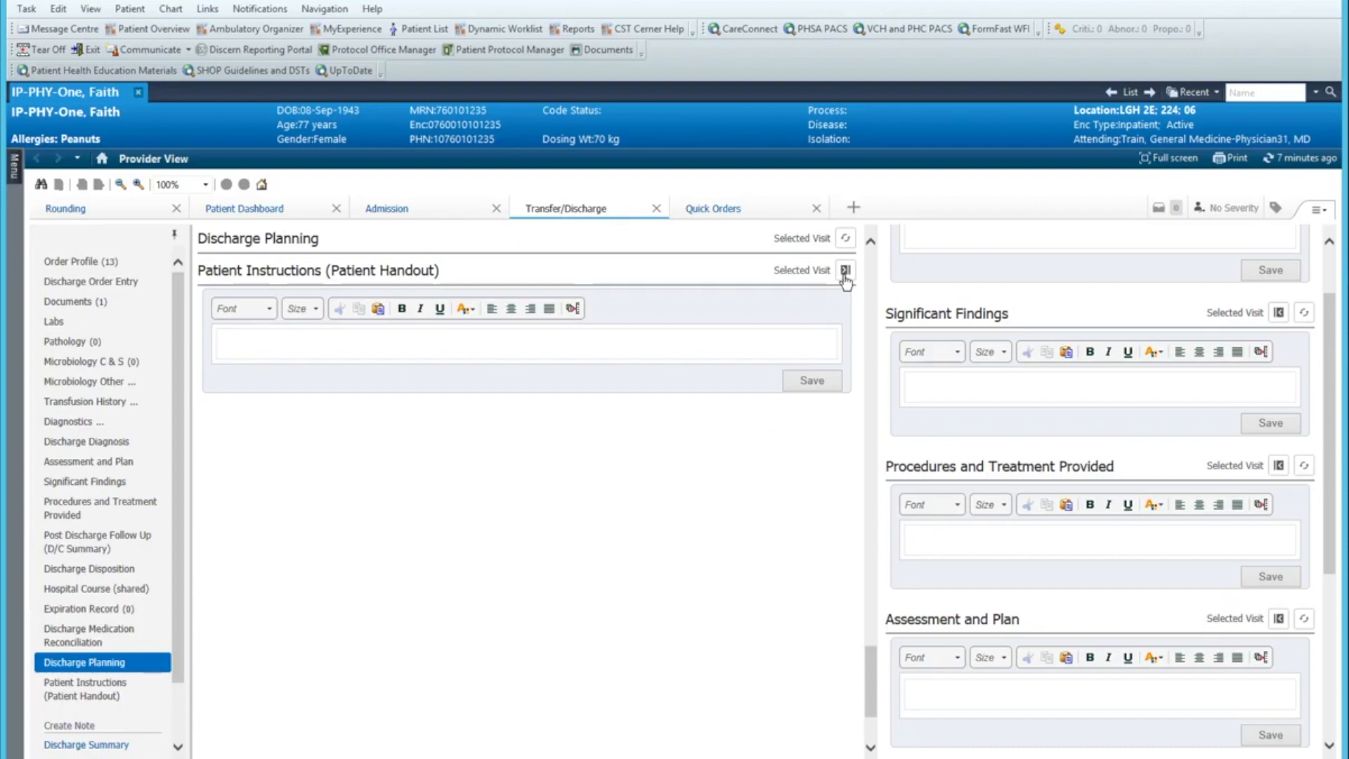
Step: Dock Patient Instructions (Patient Handout) on the right and scroll to review the column
click(842, 270)
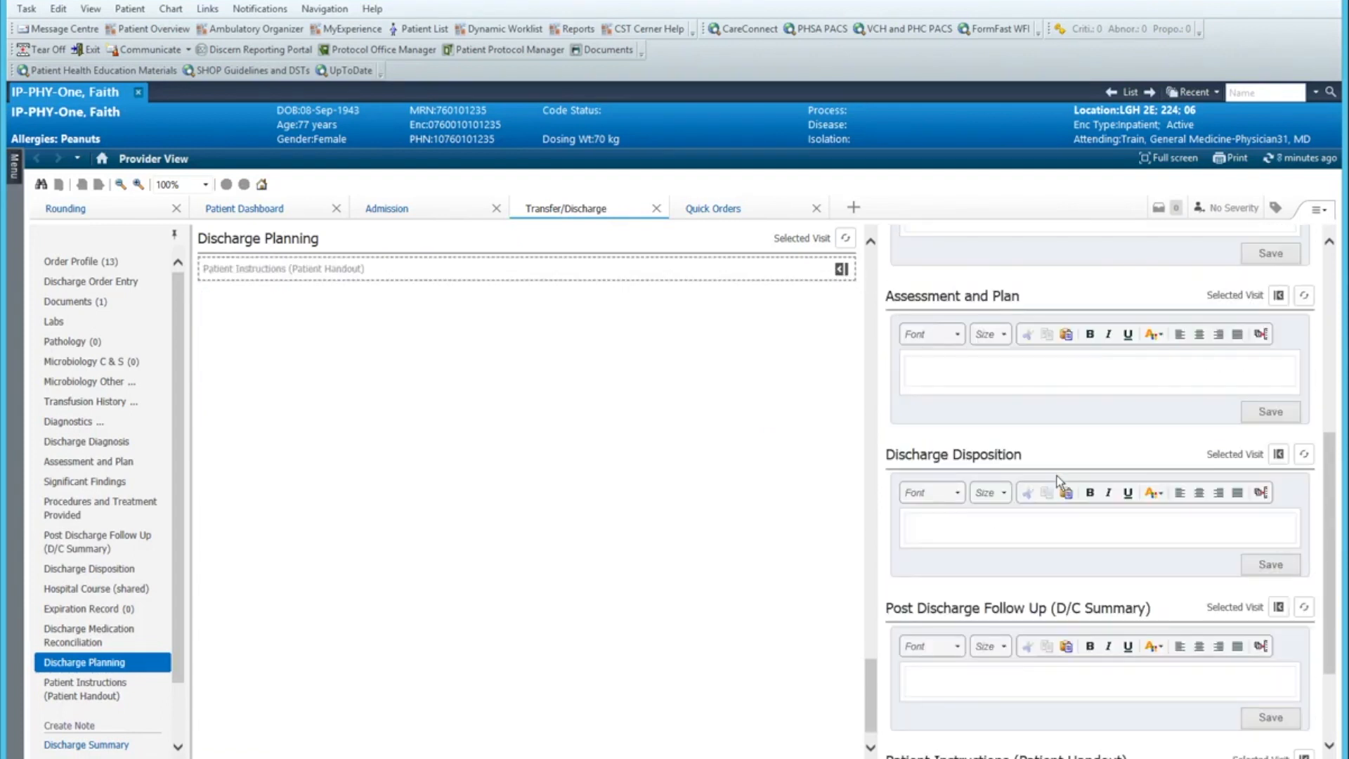
scroll(up, 3)
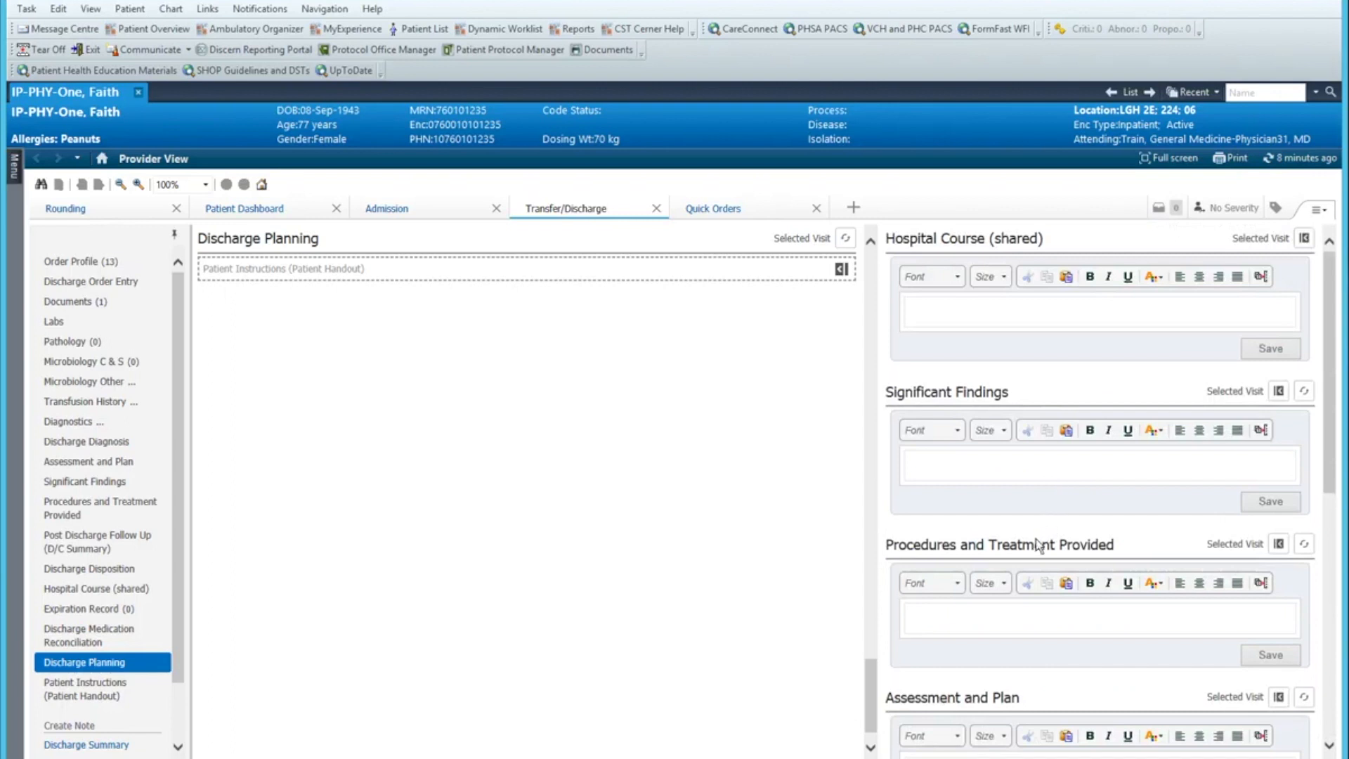
mouse_move(868, 579)
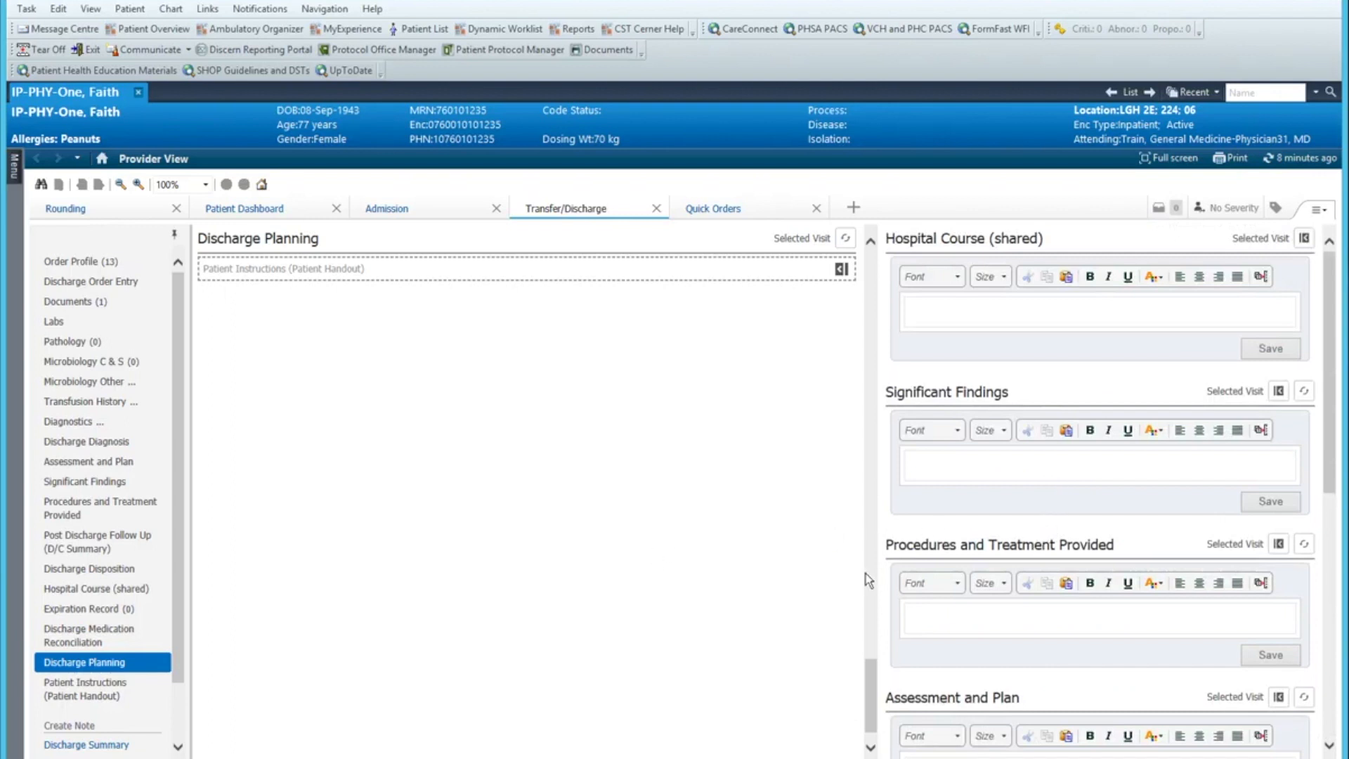
scroll(down, 3)
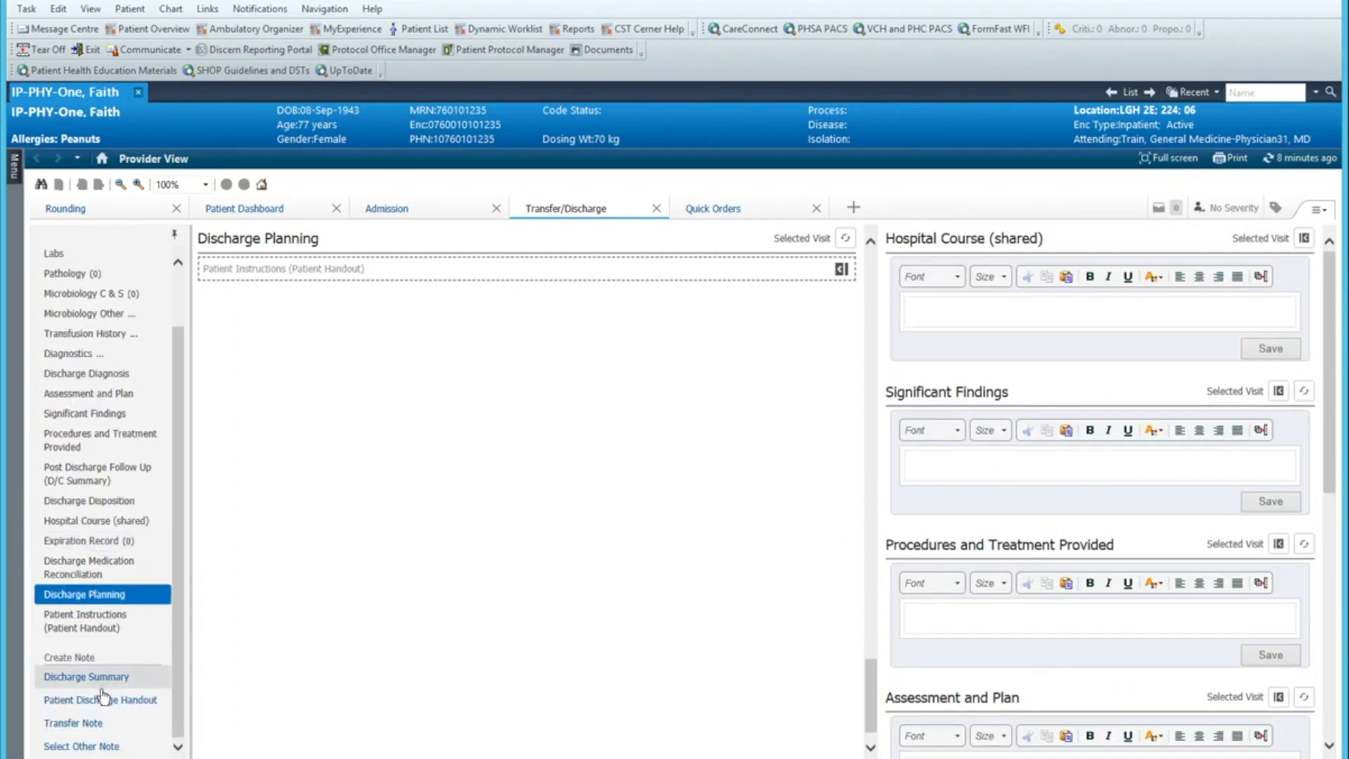
mouse_move(101, 700)
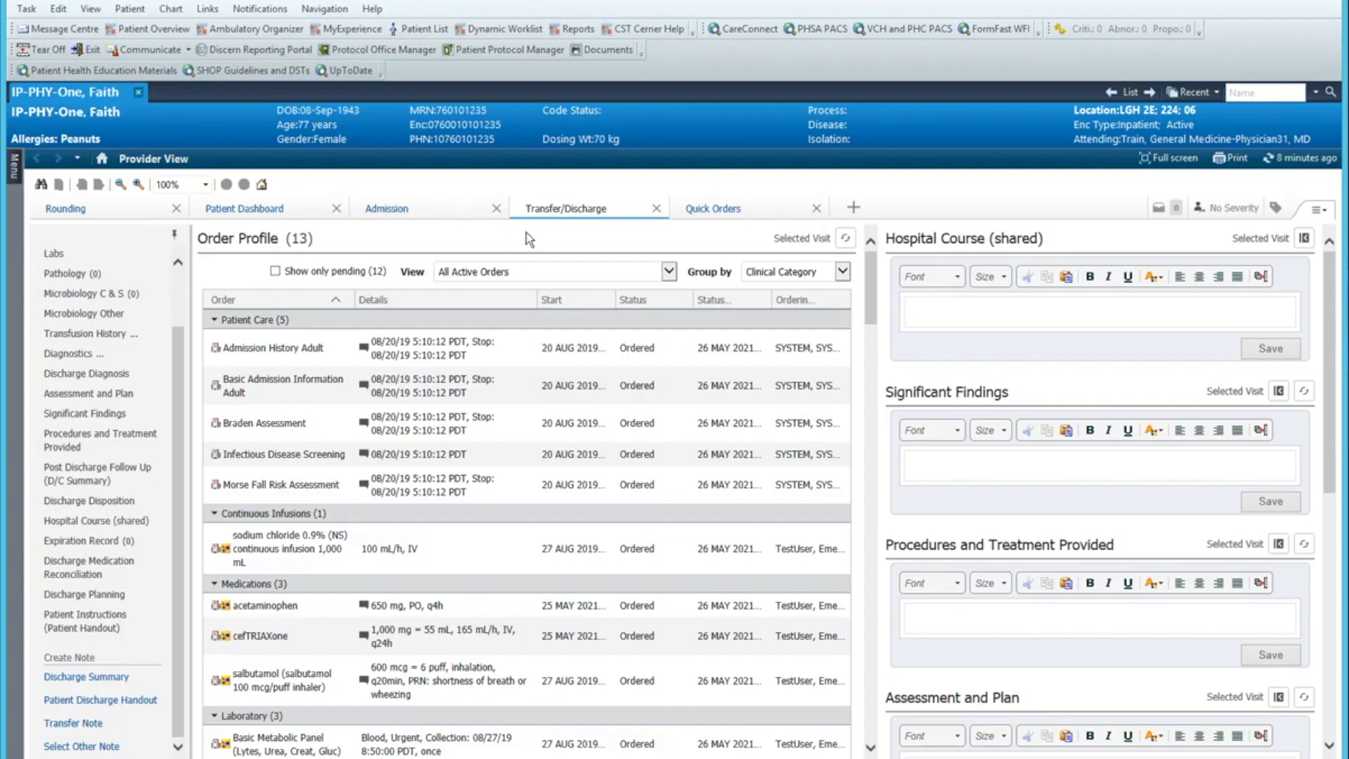
mouse_move(161, 176)
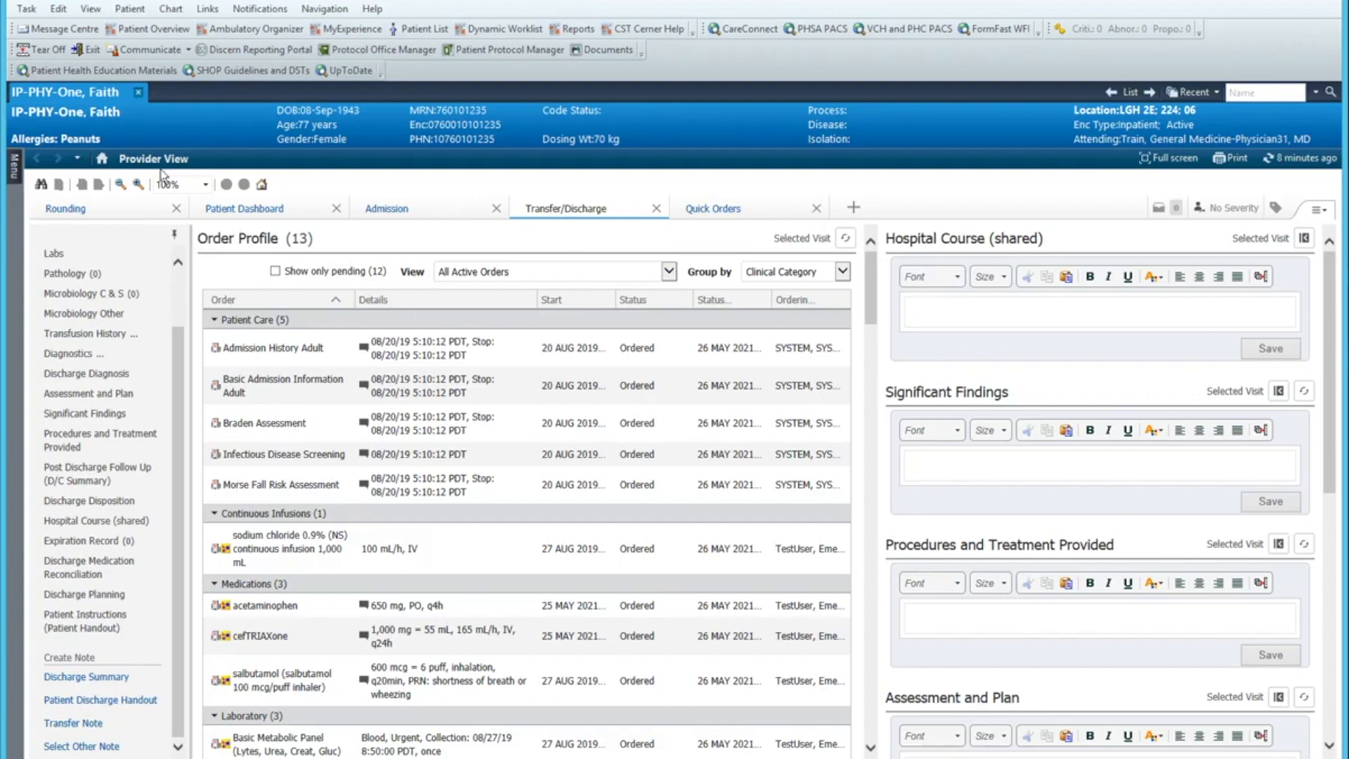
mouse_move(86, 49)
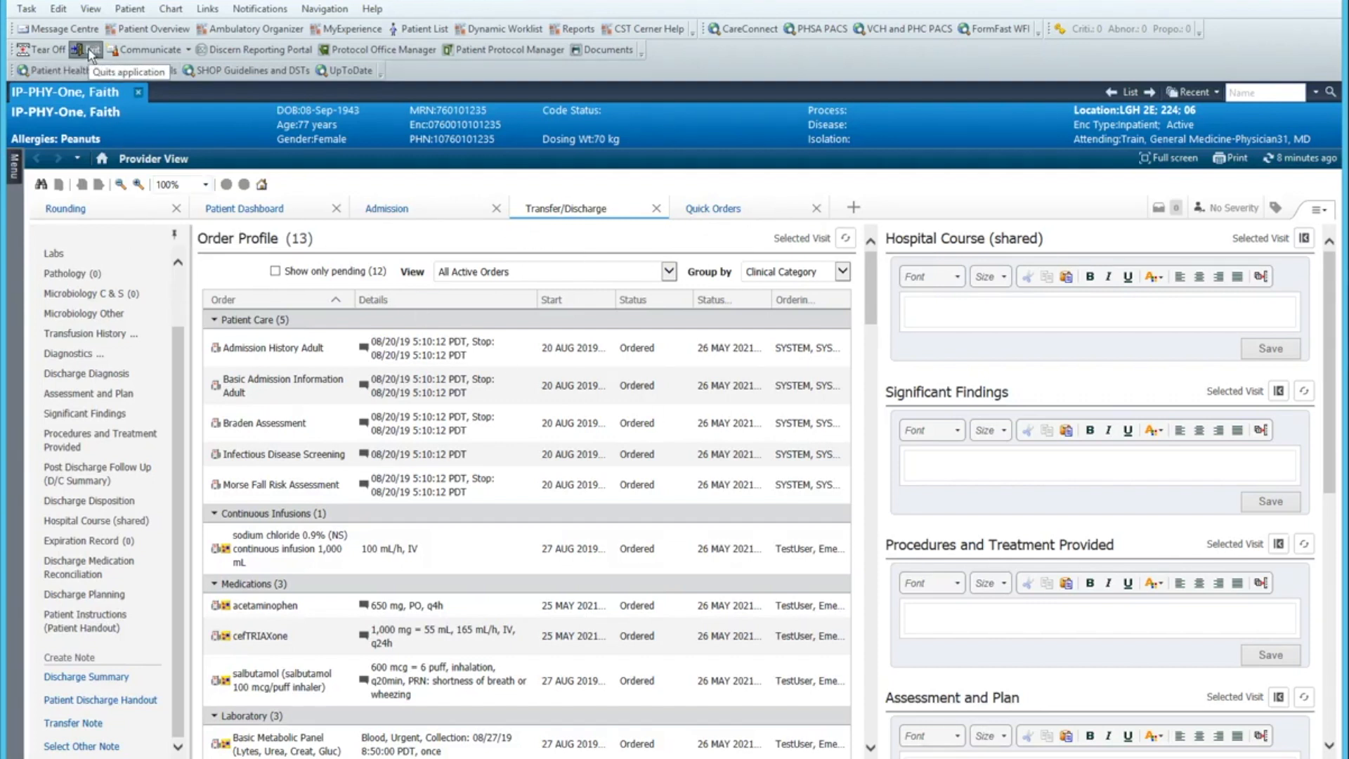